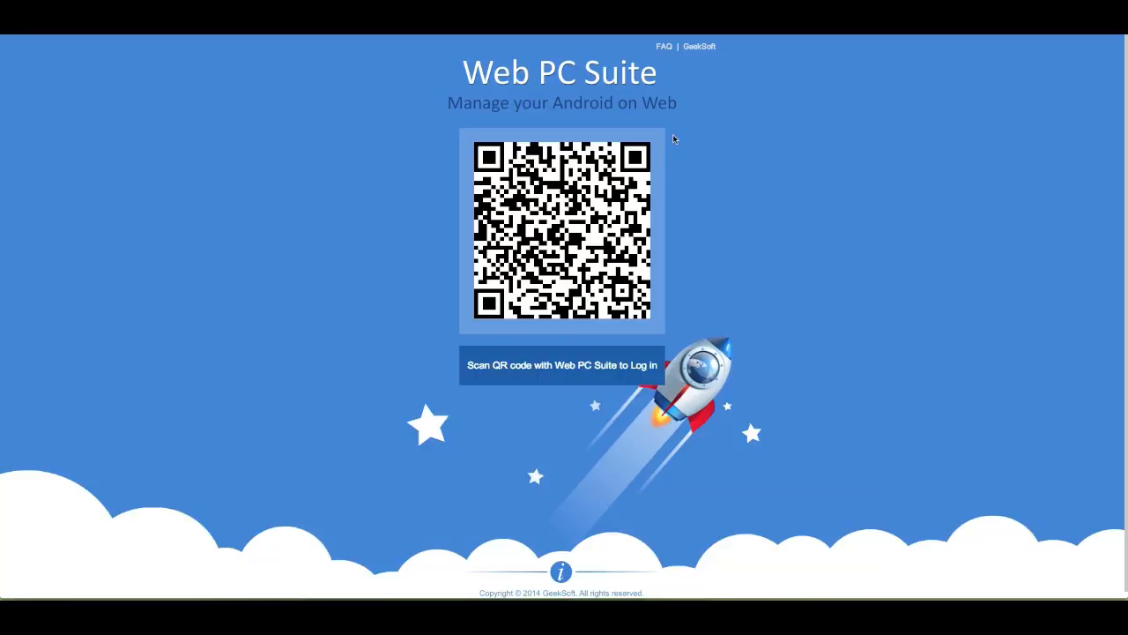
mouse_move(536, 88)
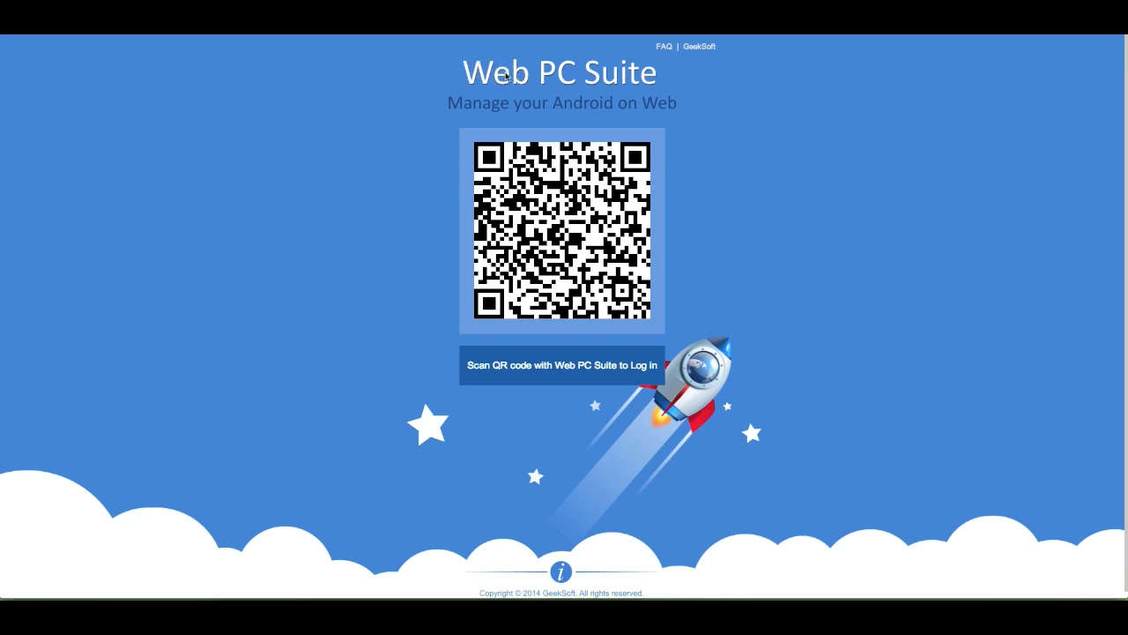
mouse_move(728, 115)
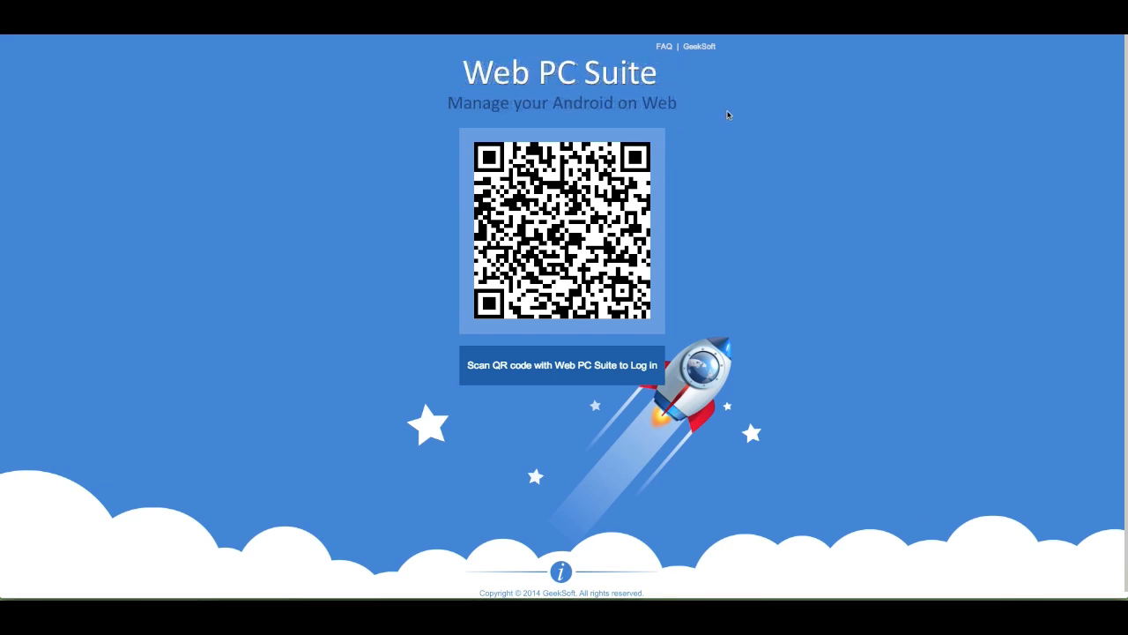
mouse_move(759, 206)
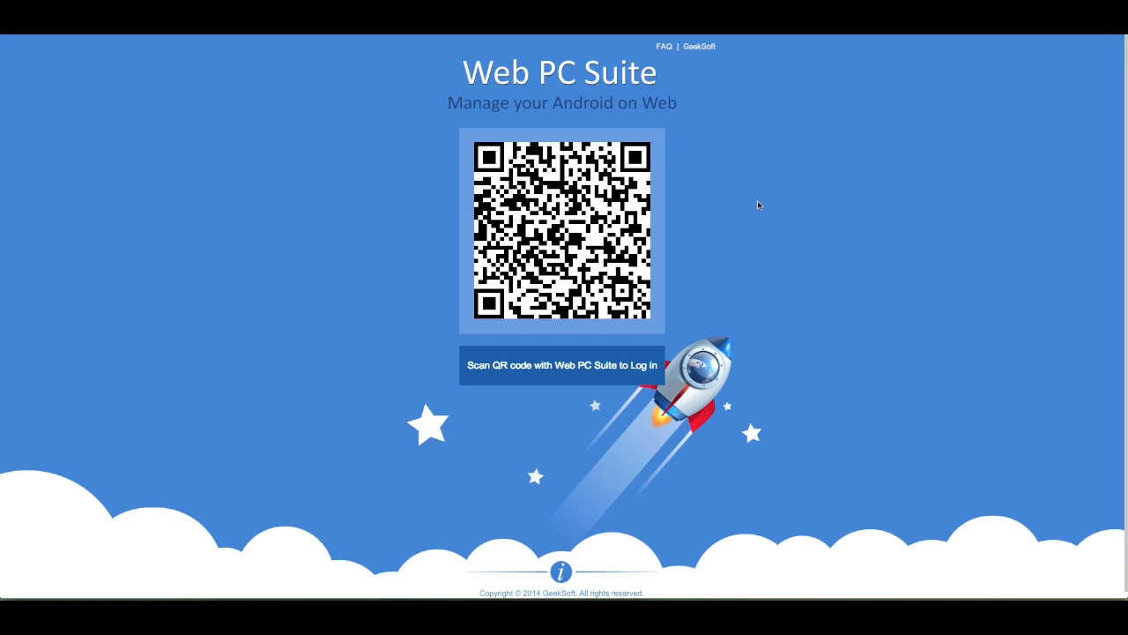
mouse_move(665, 168)
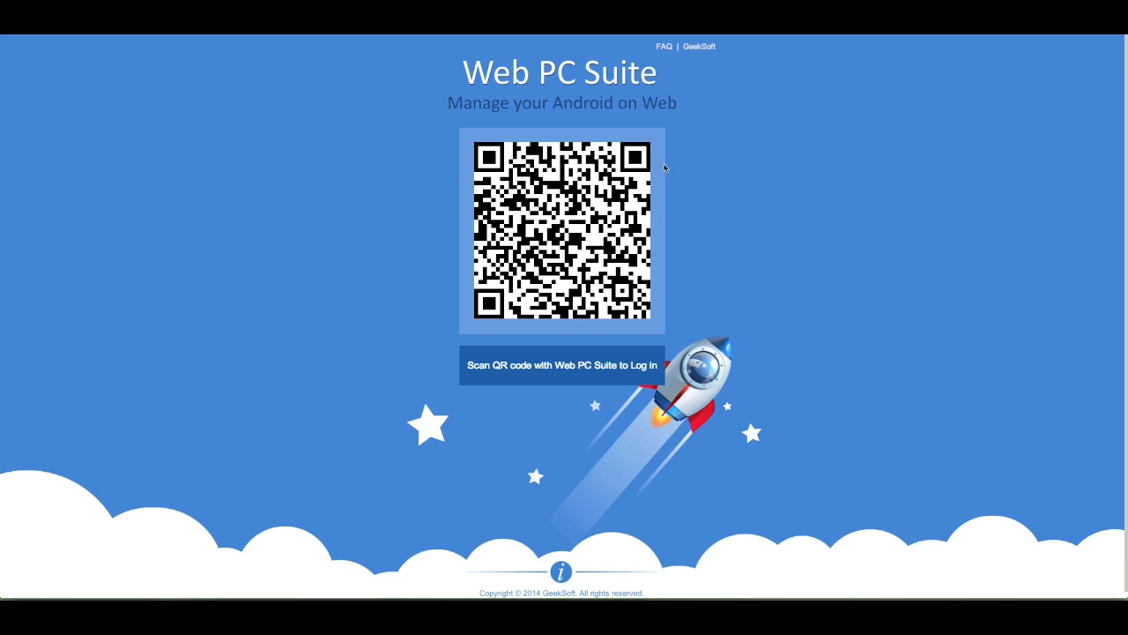
mouse_move(652, 275)
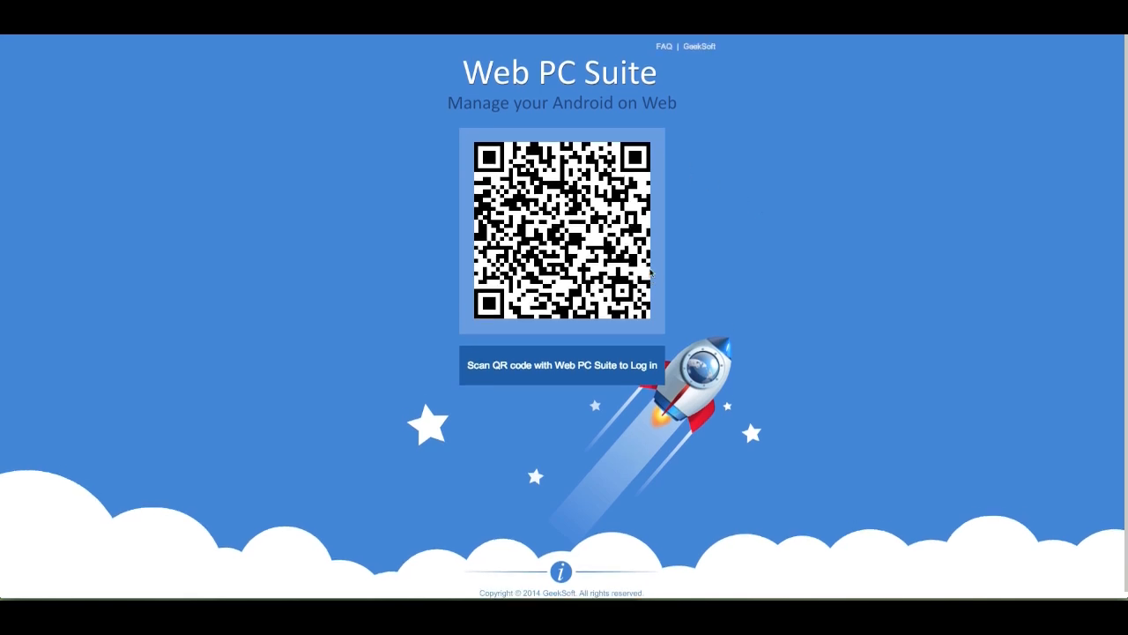
mouse_move(714, 229)
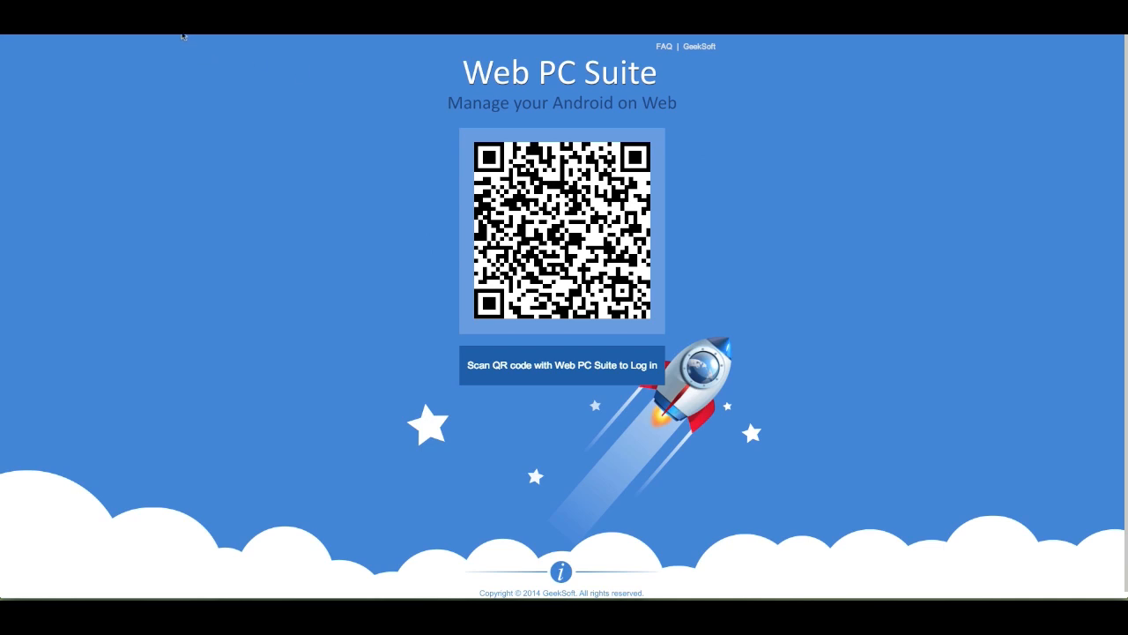
mouse_move(223, 61)
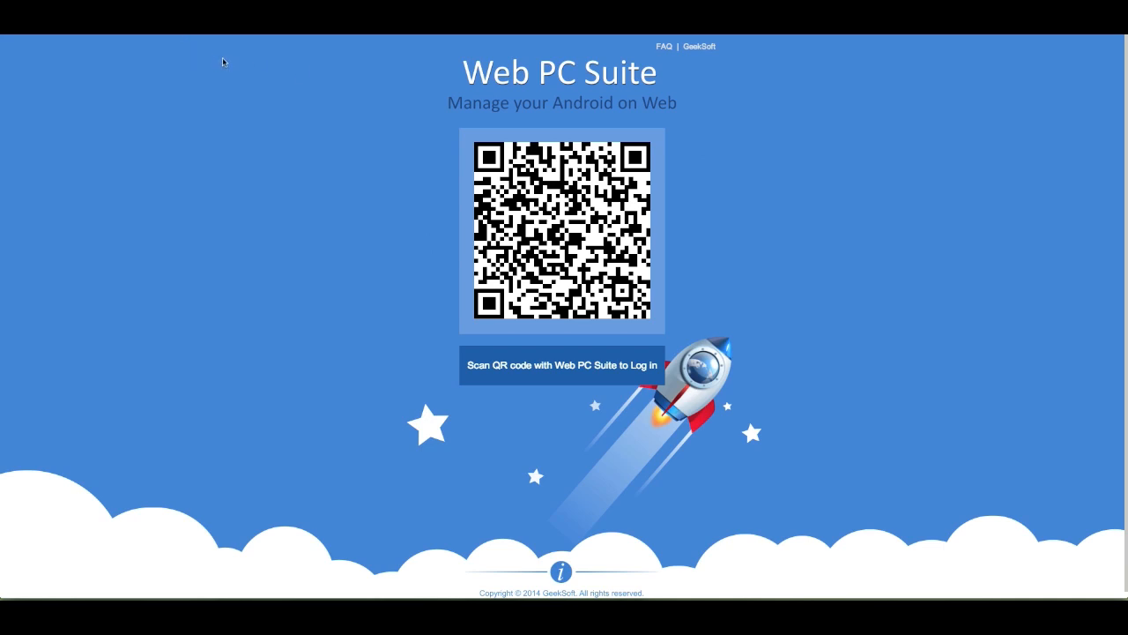
mouse_move(258, 76)
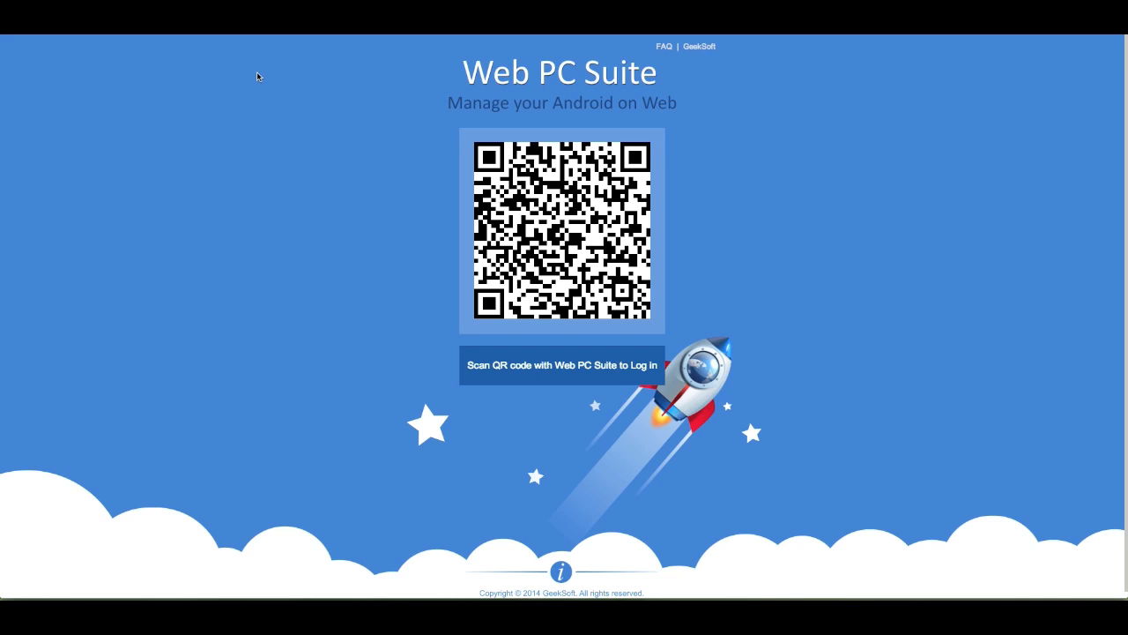
mouse_move(296, 111)
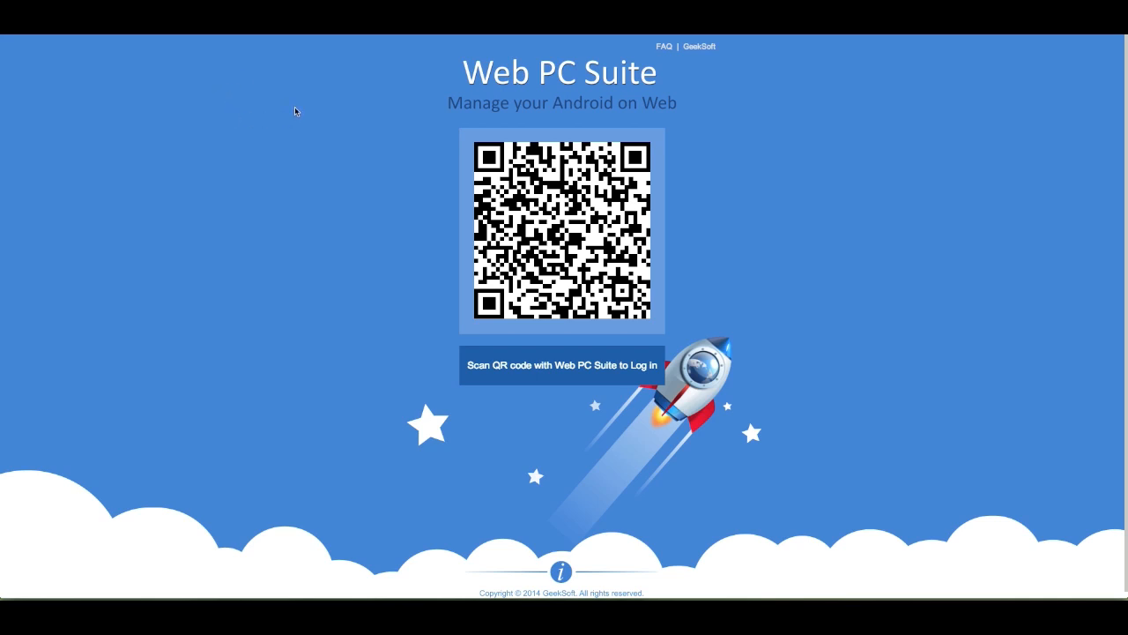
mouse_move(302, 114)
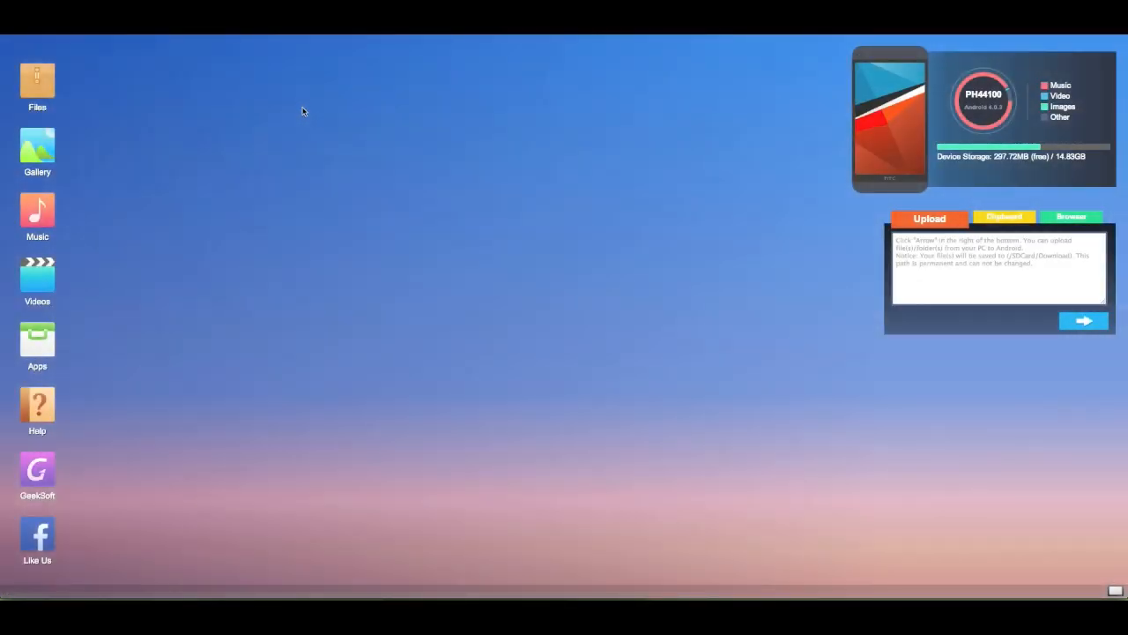
mouse_move(333, 271)
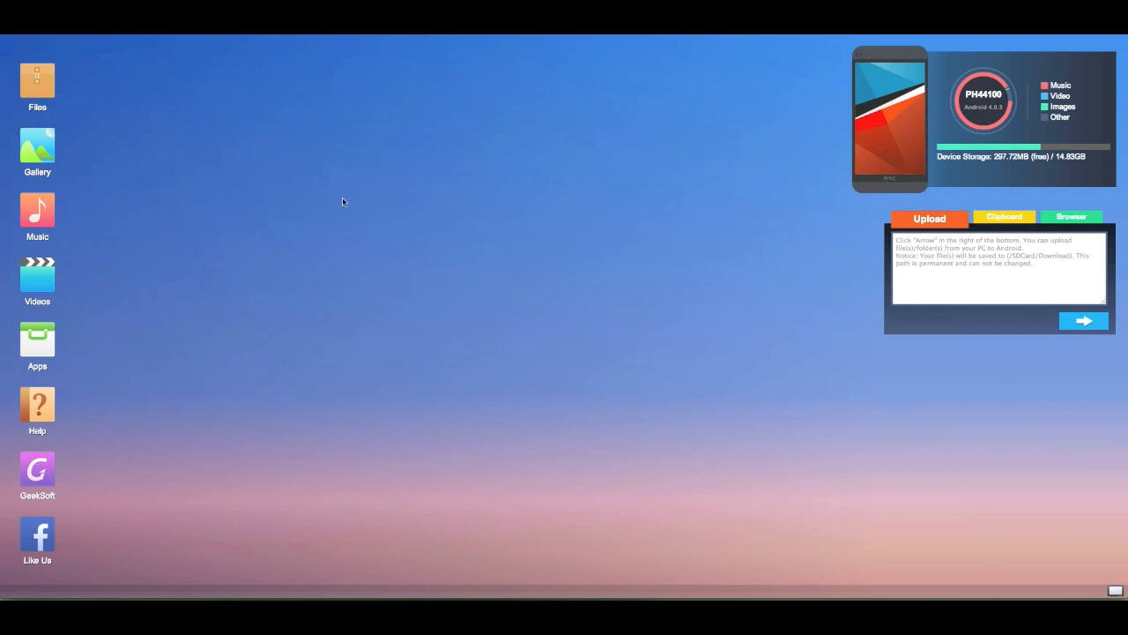
mouse_move(324, 207)
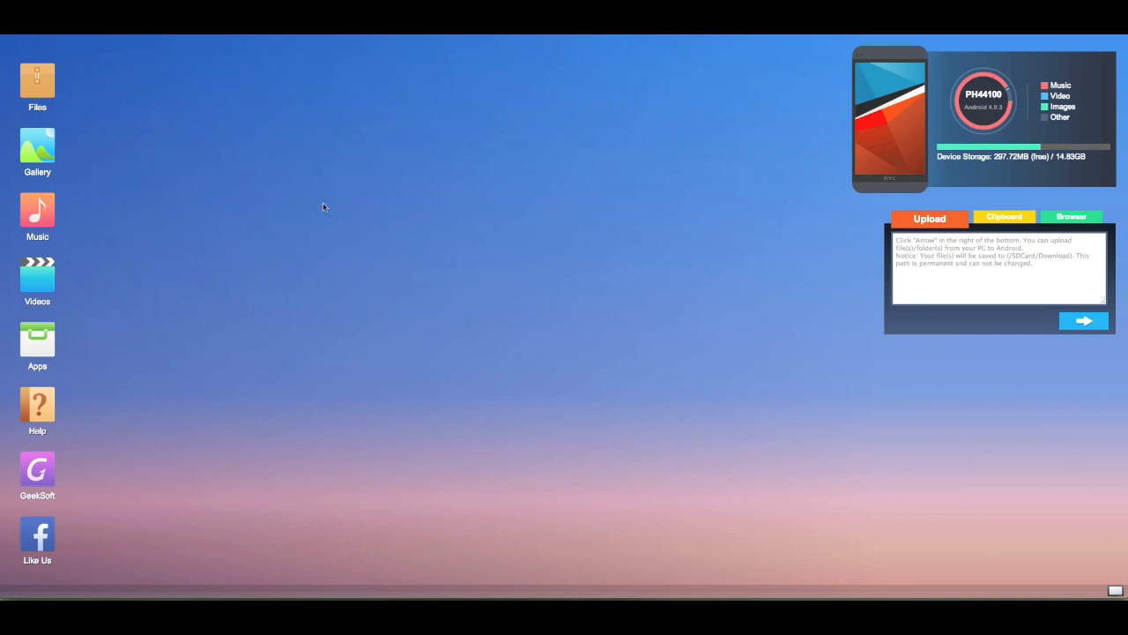
mouse_move(533, 162)
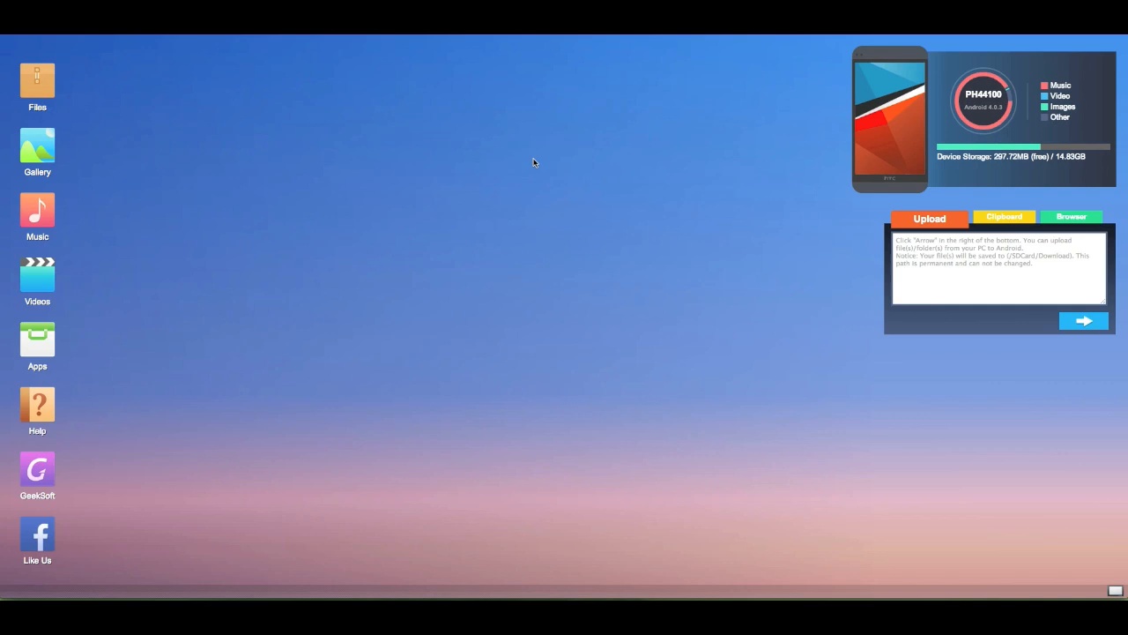
mouse_move(205, 75)
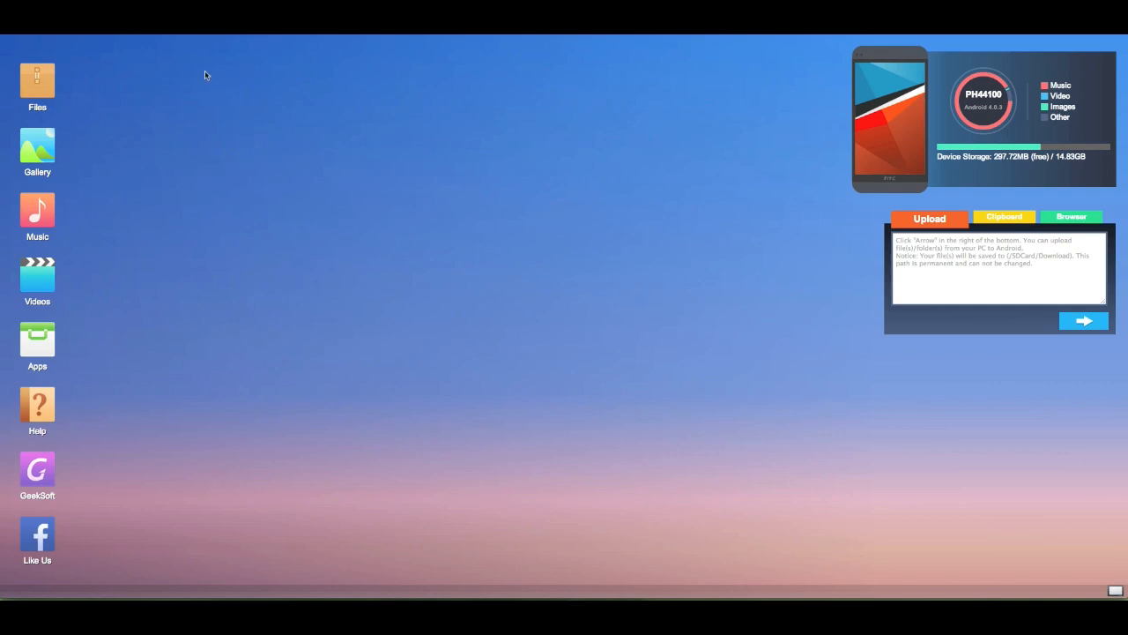
mouse_move(150, 83)
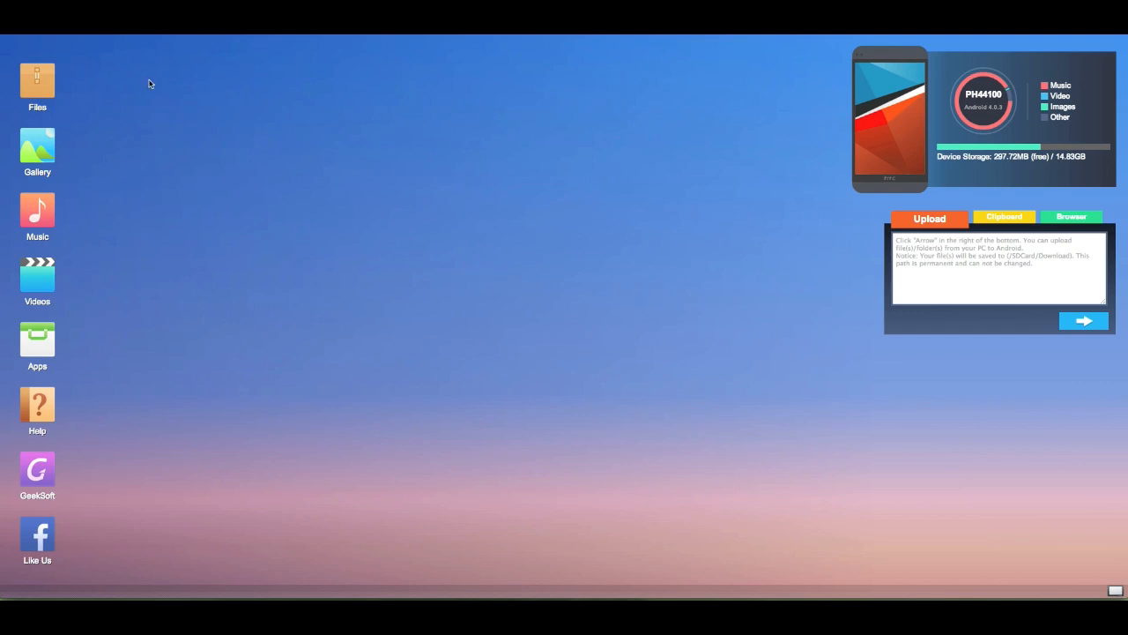
mouse_move(423, 156)
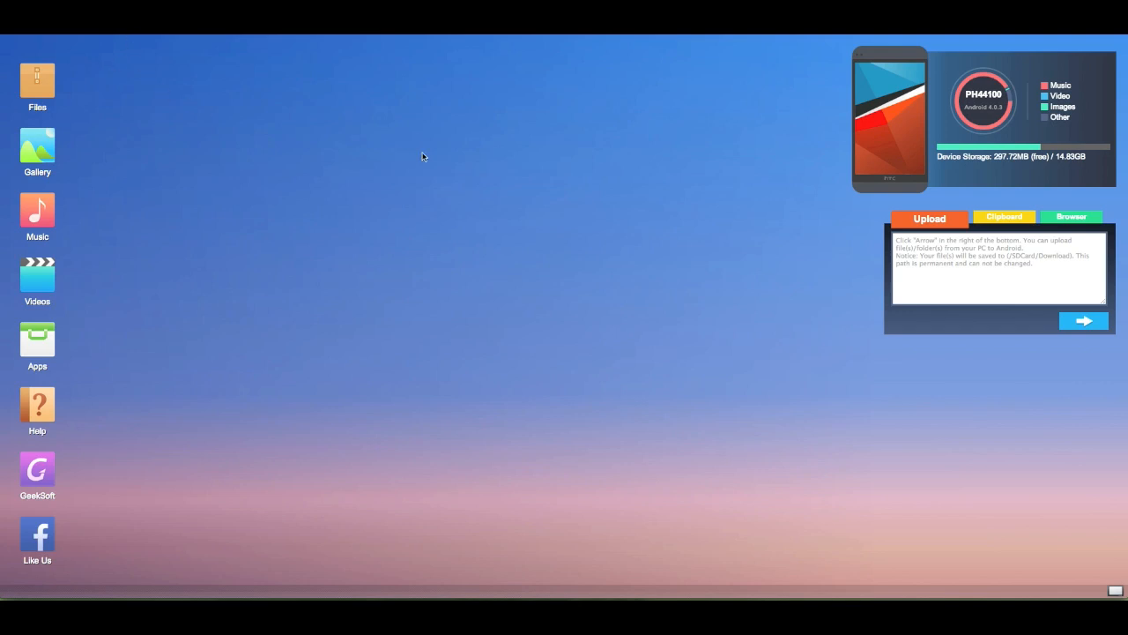
mouse_move(58, 91)
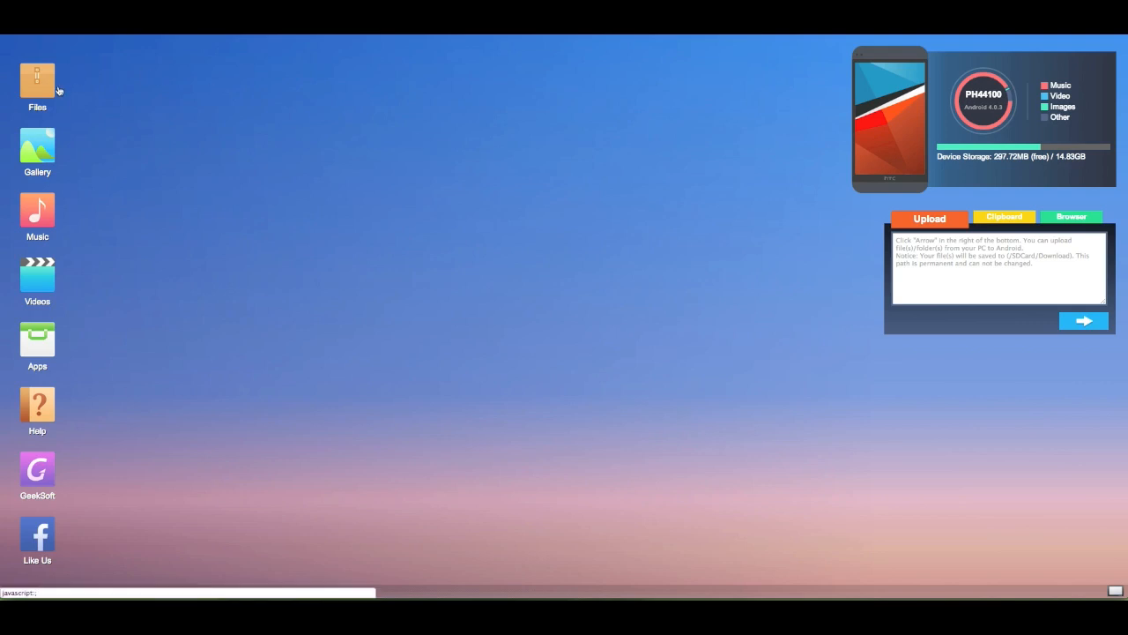
mouse_move(551, 161)
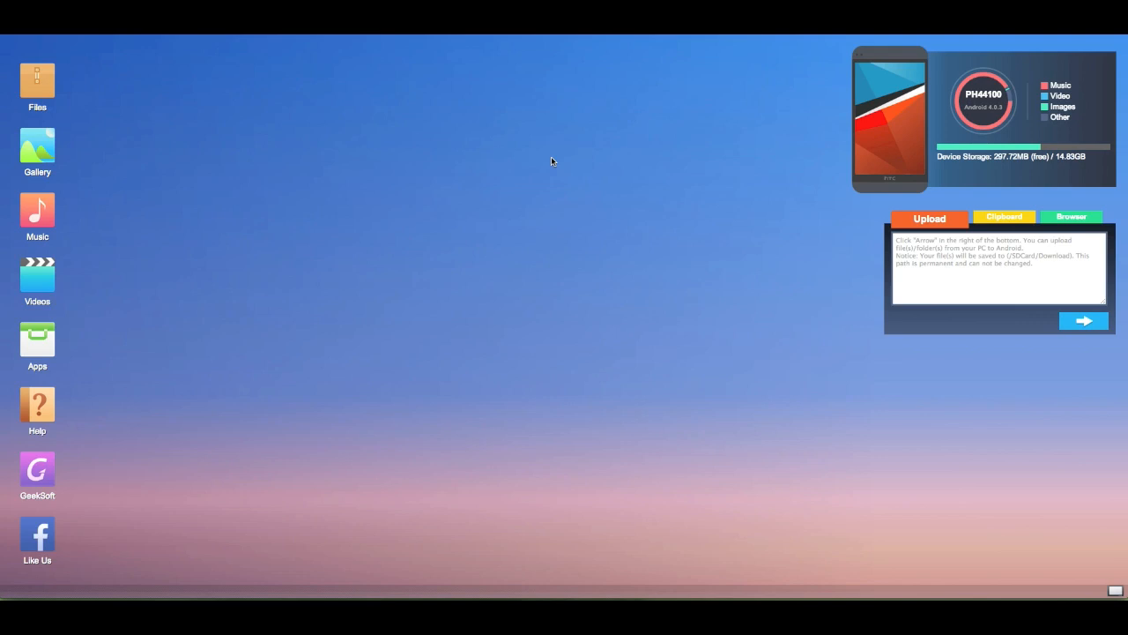
mouse_move(812, 129)
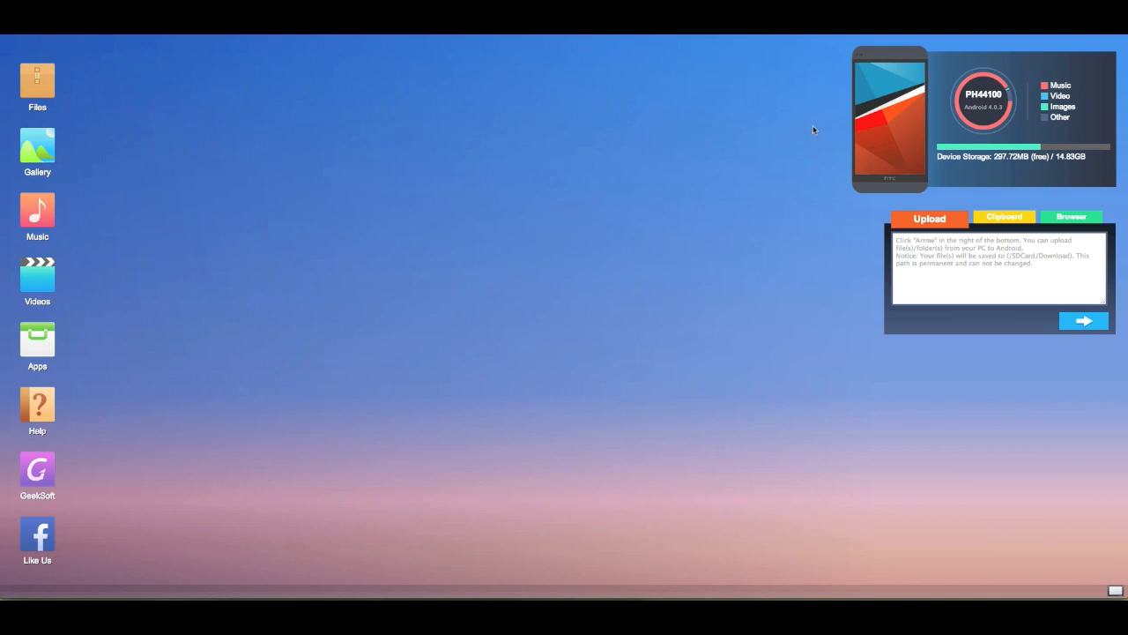
mouse_move(326, 74)
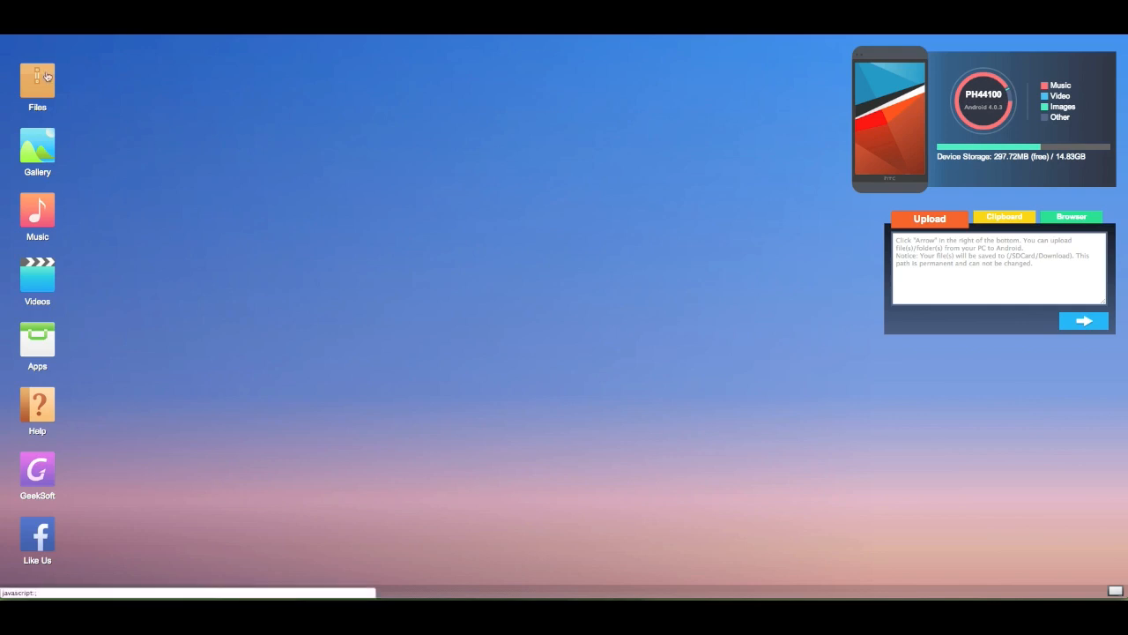
- Open the file browser and go through SDCard and Showbucks into the Tumblr folder
left_click(37, 79)
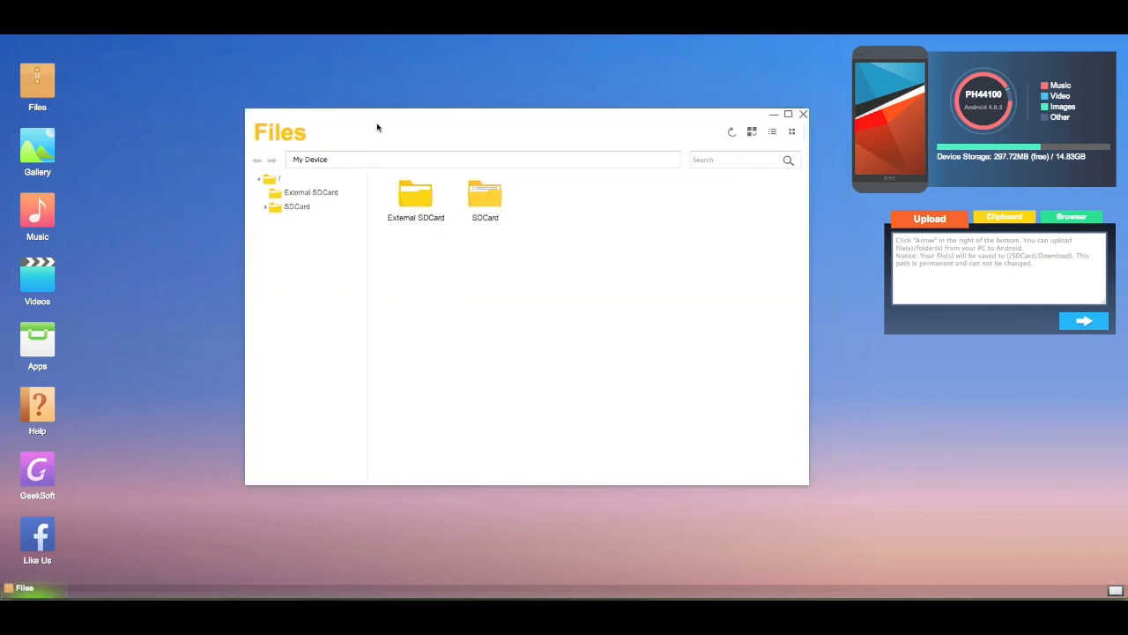
left_click(297, 207)
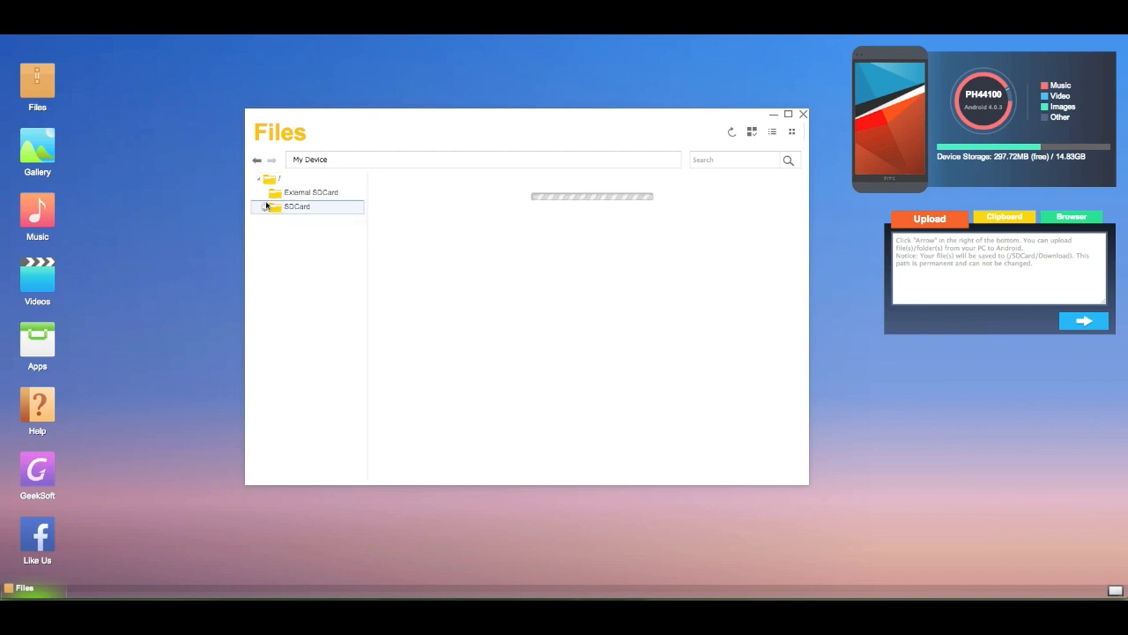
double_click(297, 206)
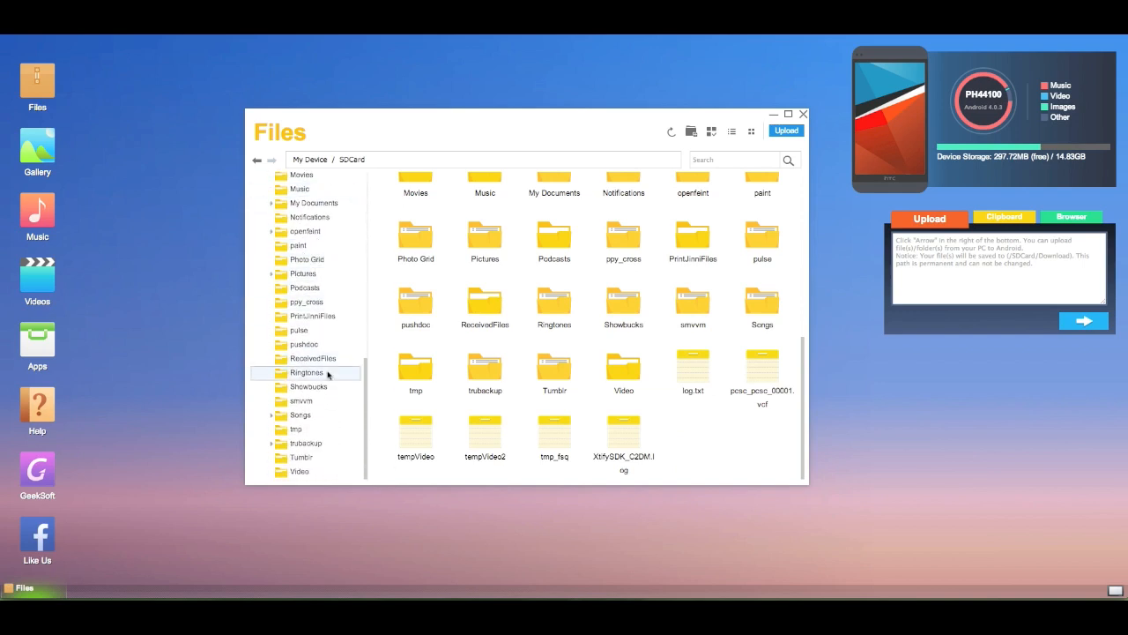
left_click(308, 386)
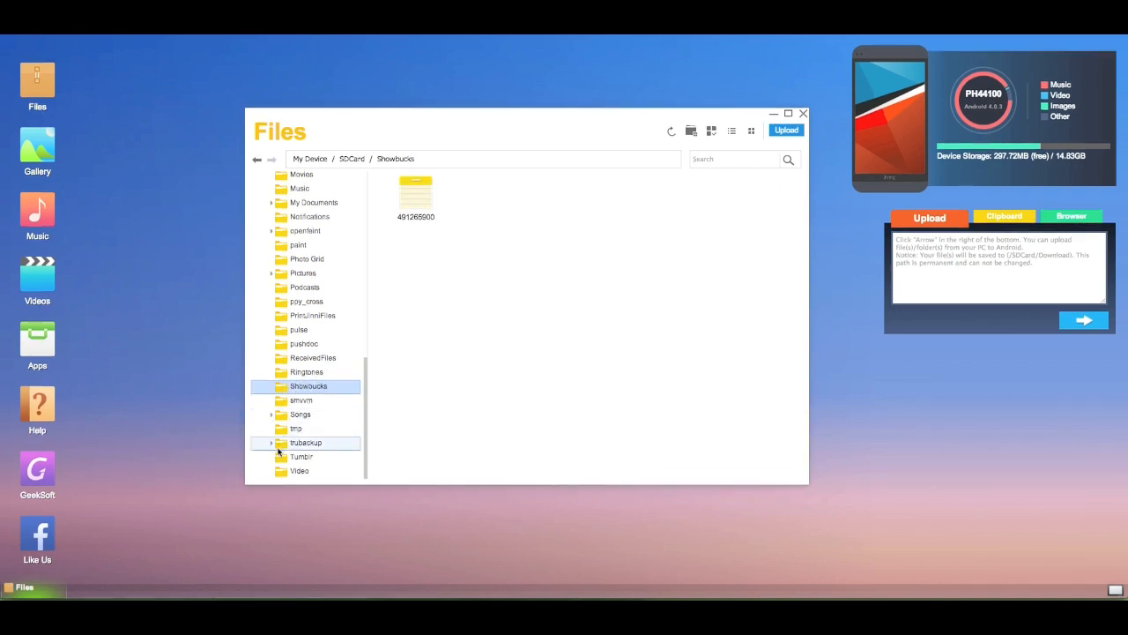
left_click(300, 456)
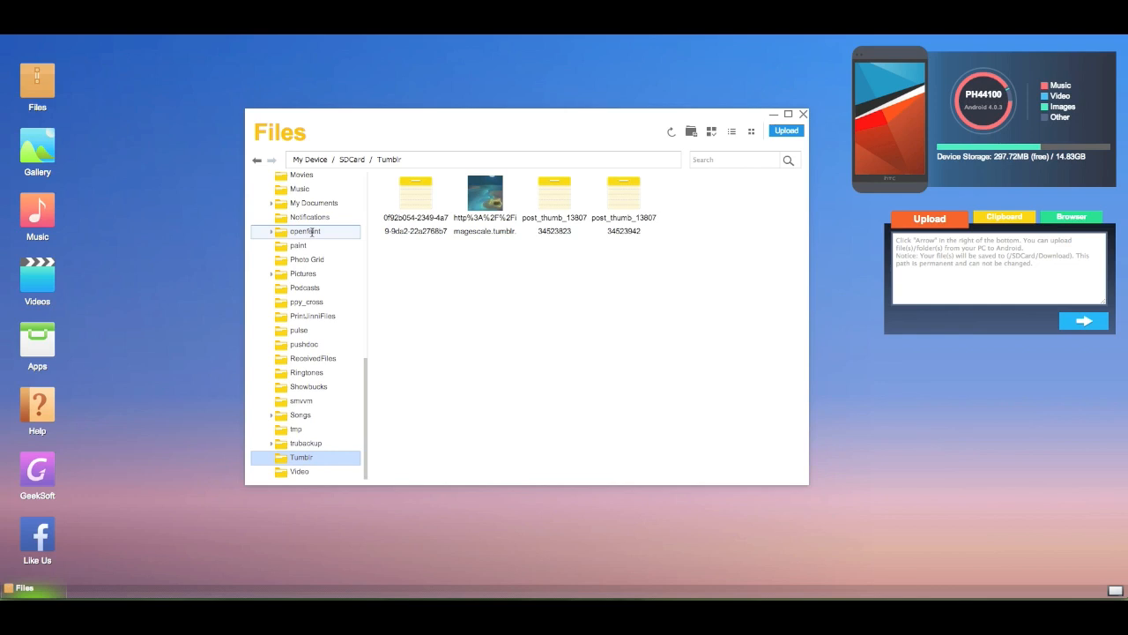
- Delete the Tumblr folder's files, starting with the first file and then the last post_thumb file
left_click(415, 192)
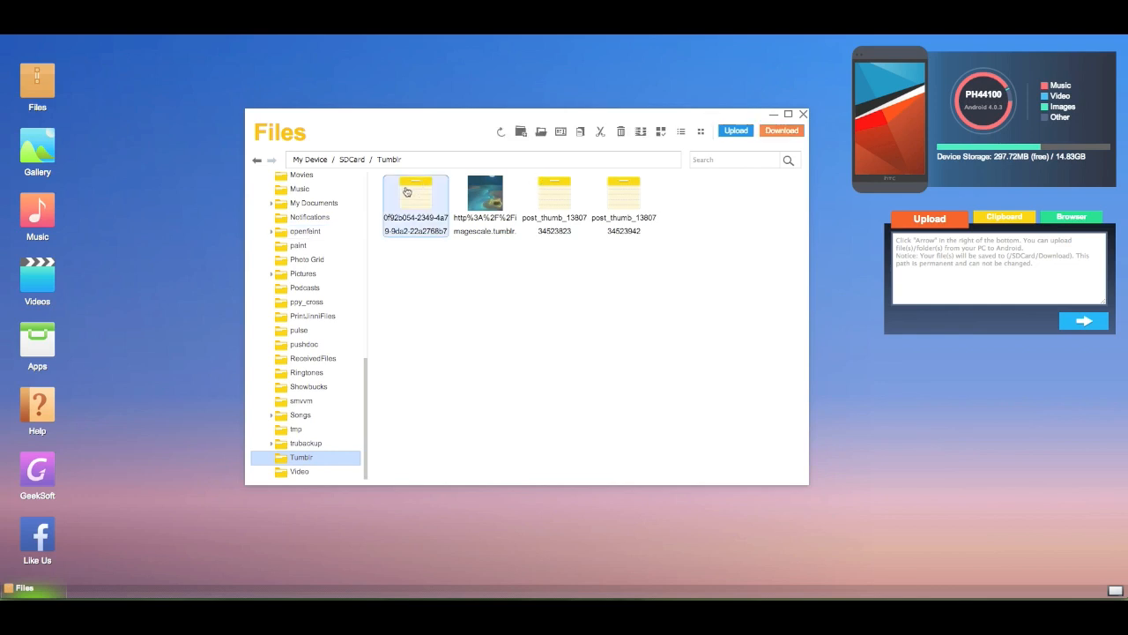
left_click(620, 132)
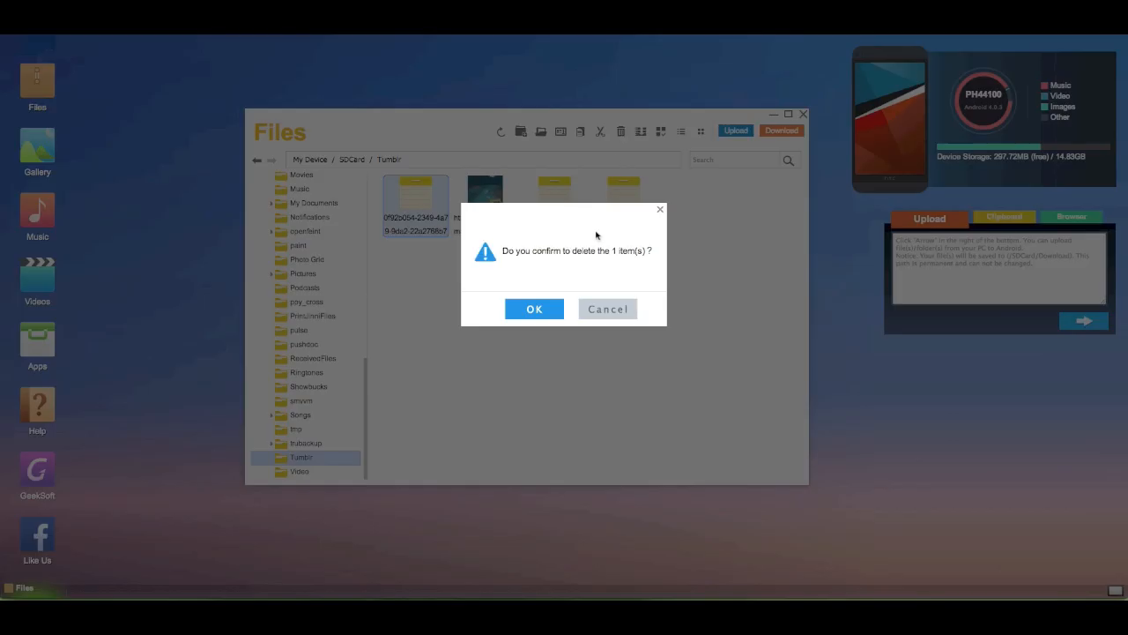
left_click(535, 309)
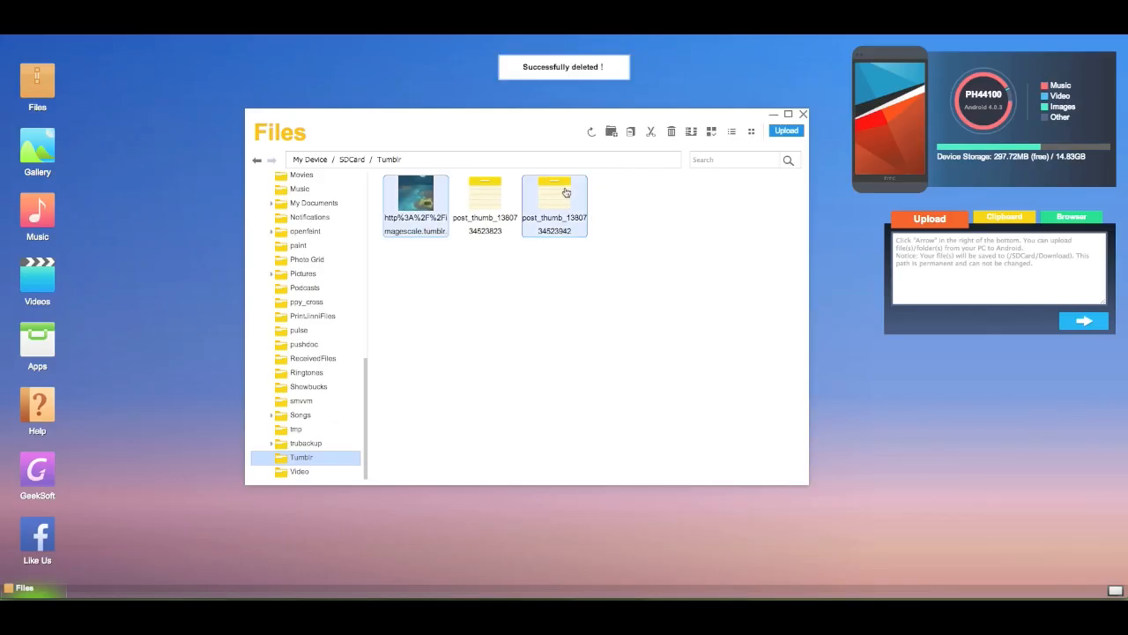
left_click(484, 203)
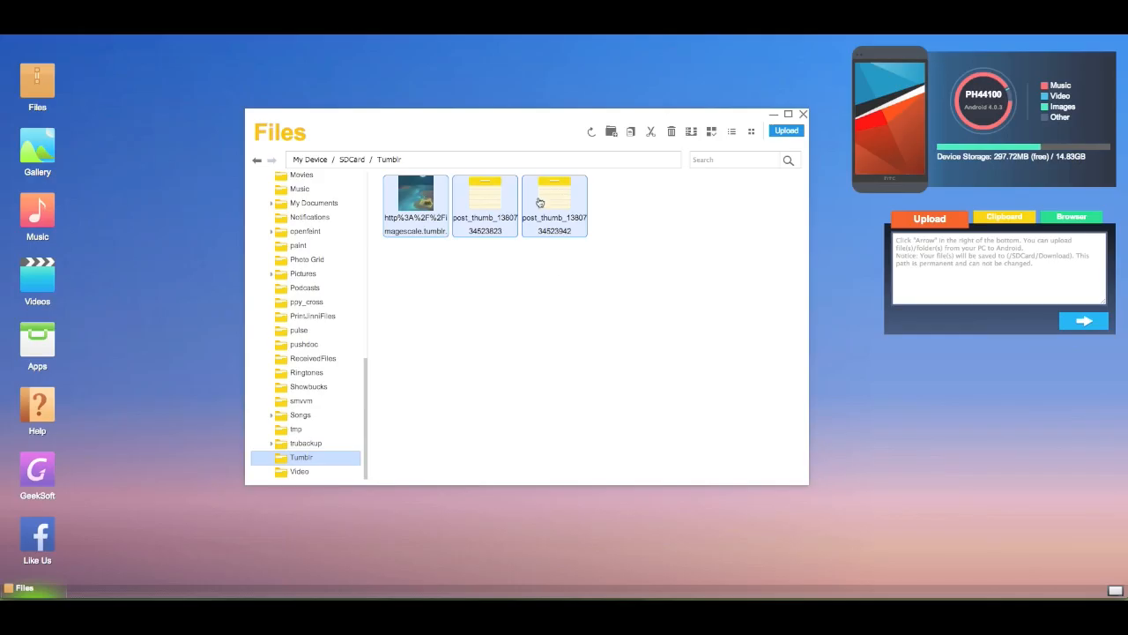
left_click(671, 131)
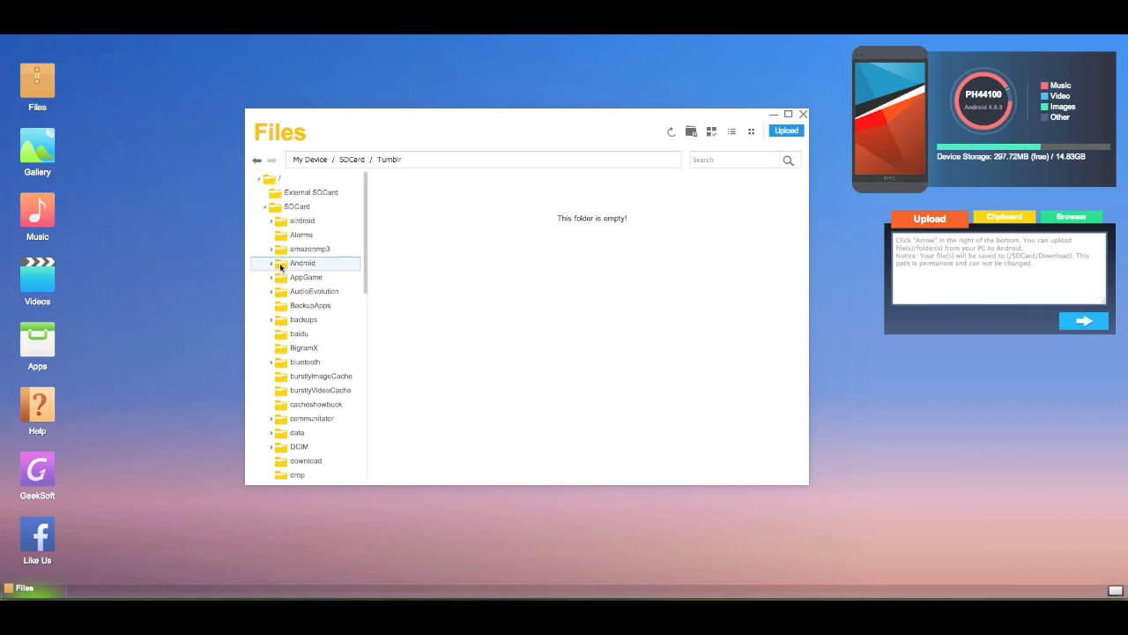
- Open the SD card's Android folder, scroll the tree, then minimize the file browser
left_click(302, 263)
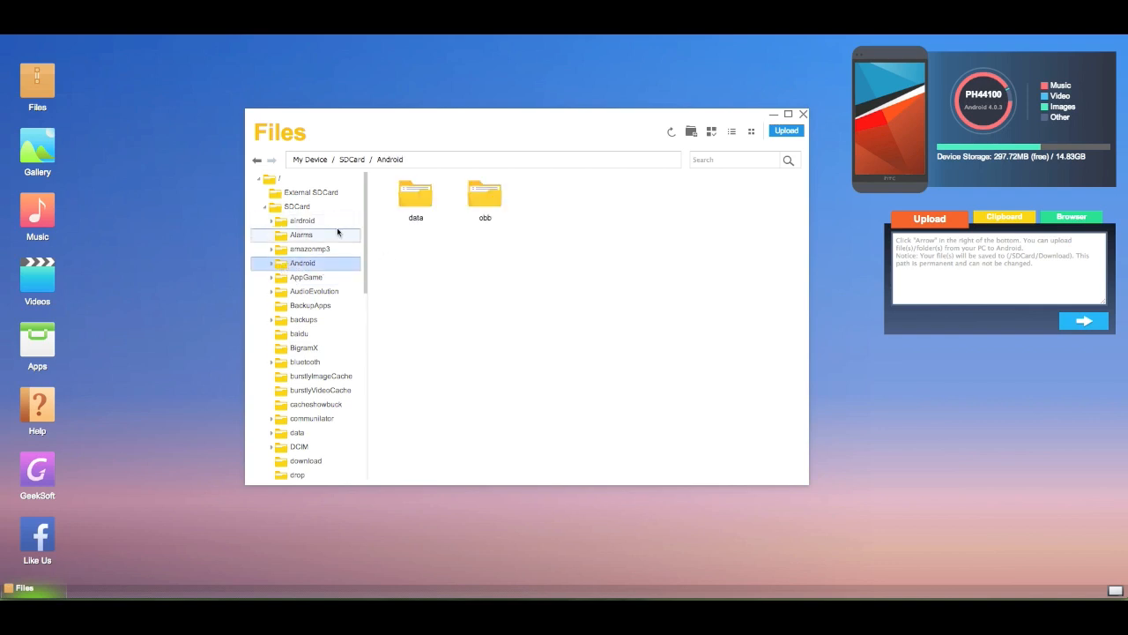
scroll("down", 3)
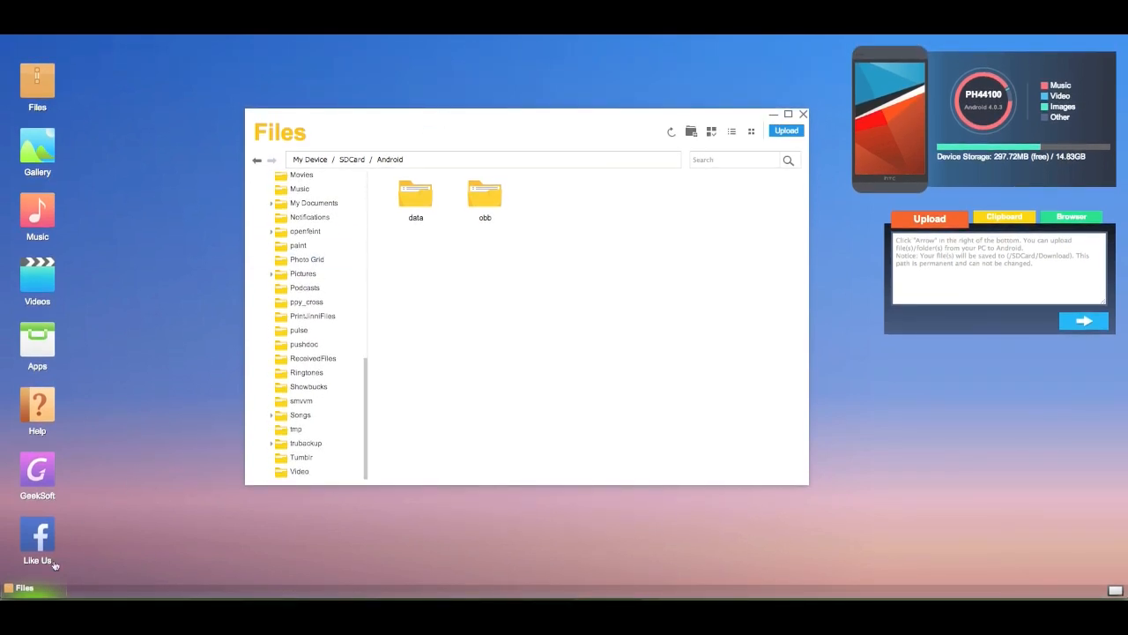
left_click(803, 114)
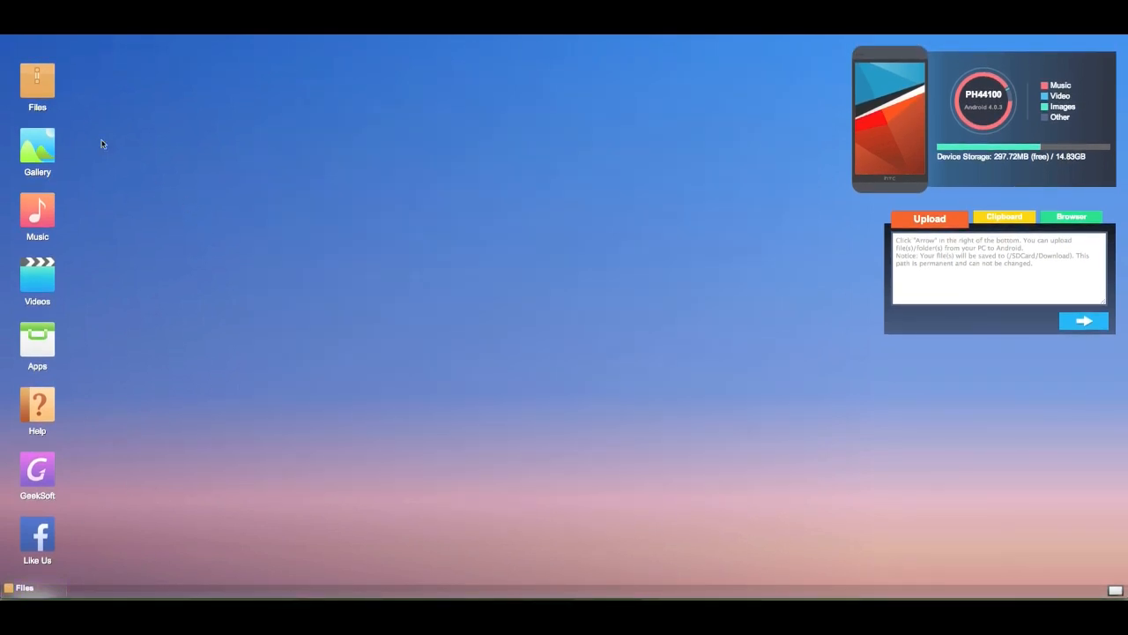
left_click(37, 211)
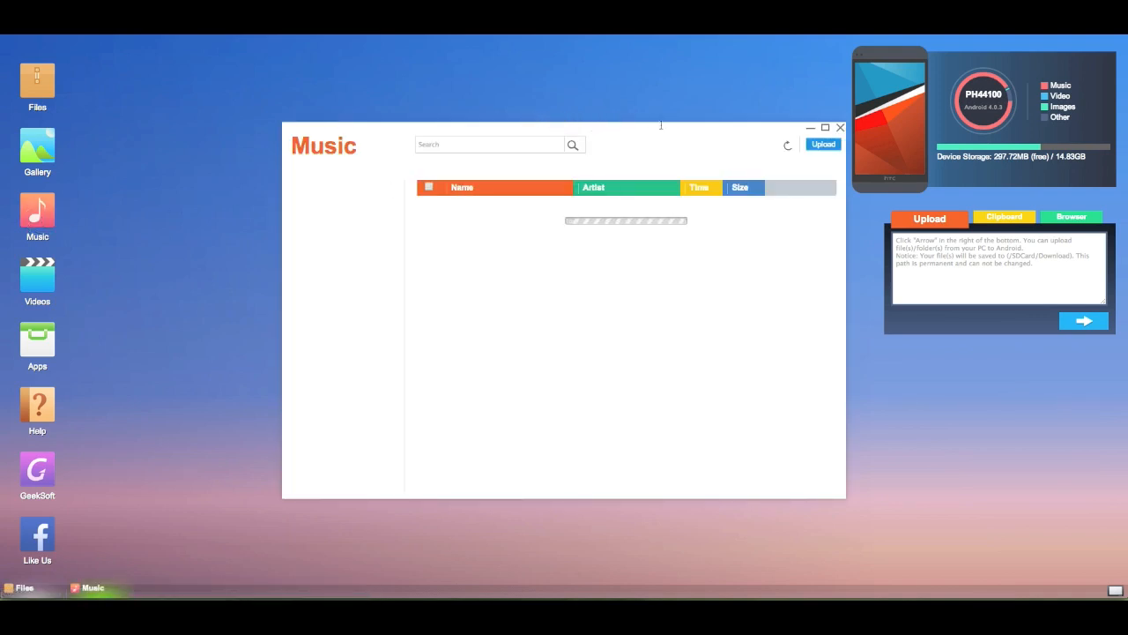
mouse_move(657, 135)
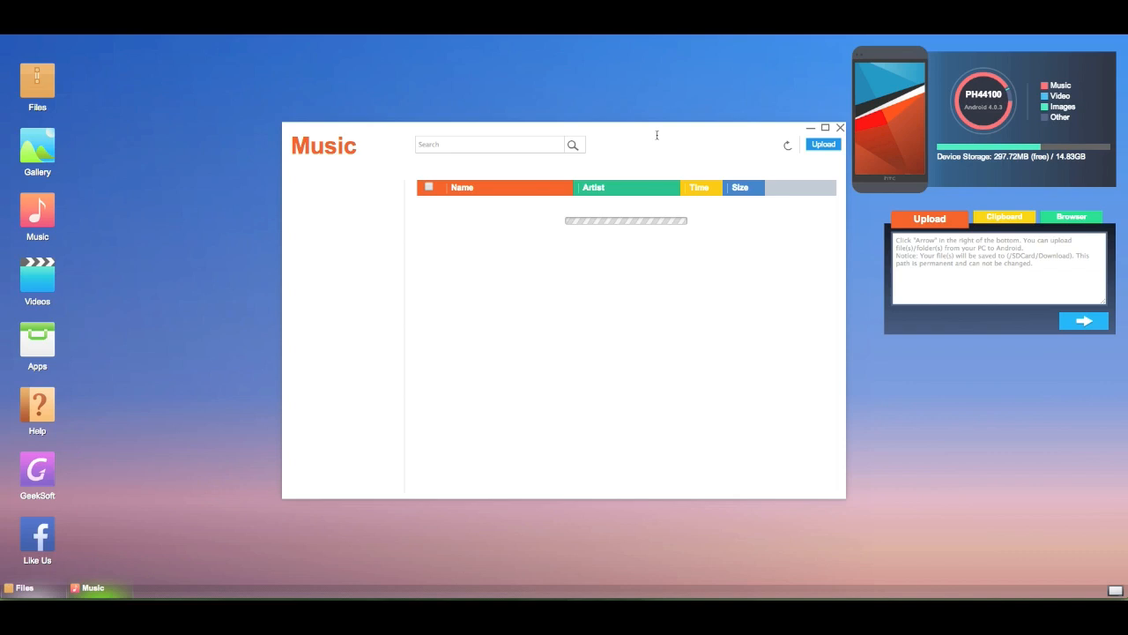
mouse_move(765, 166)
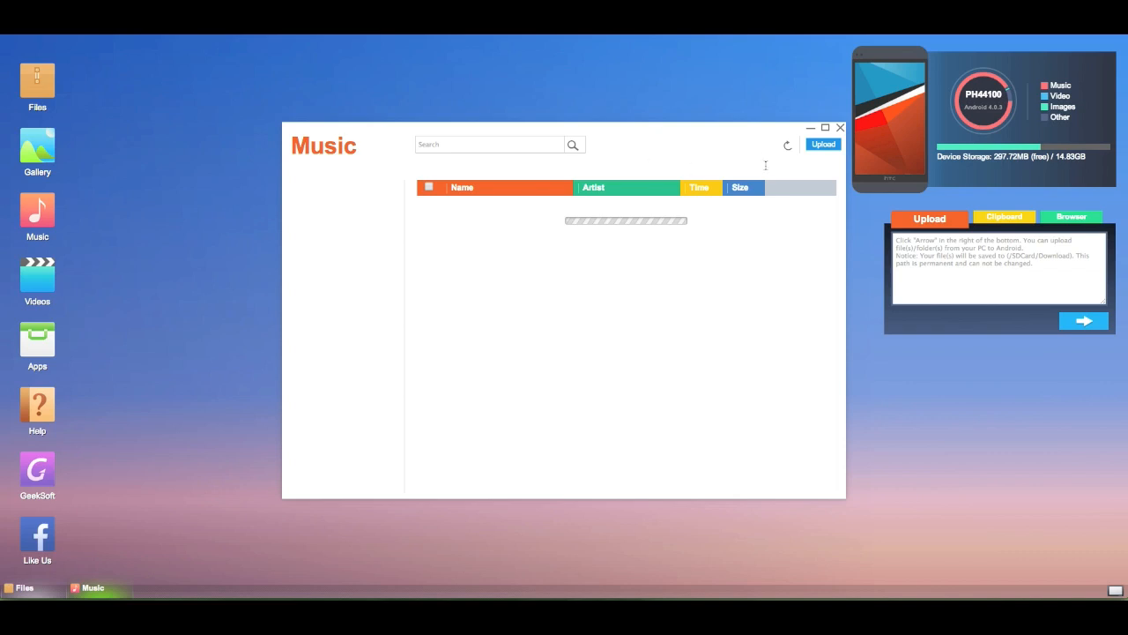
mouse_move(759, 143)
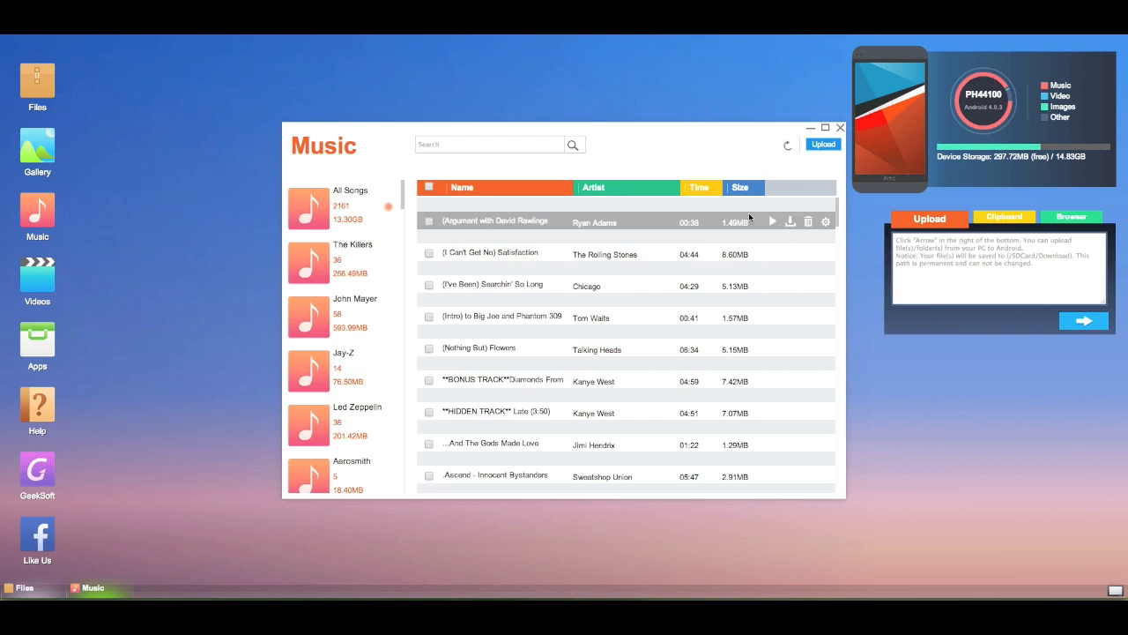
mouse_move(666, 210)
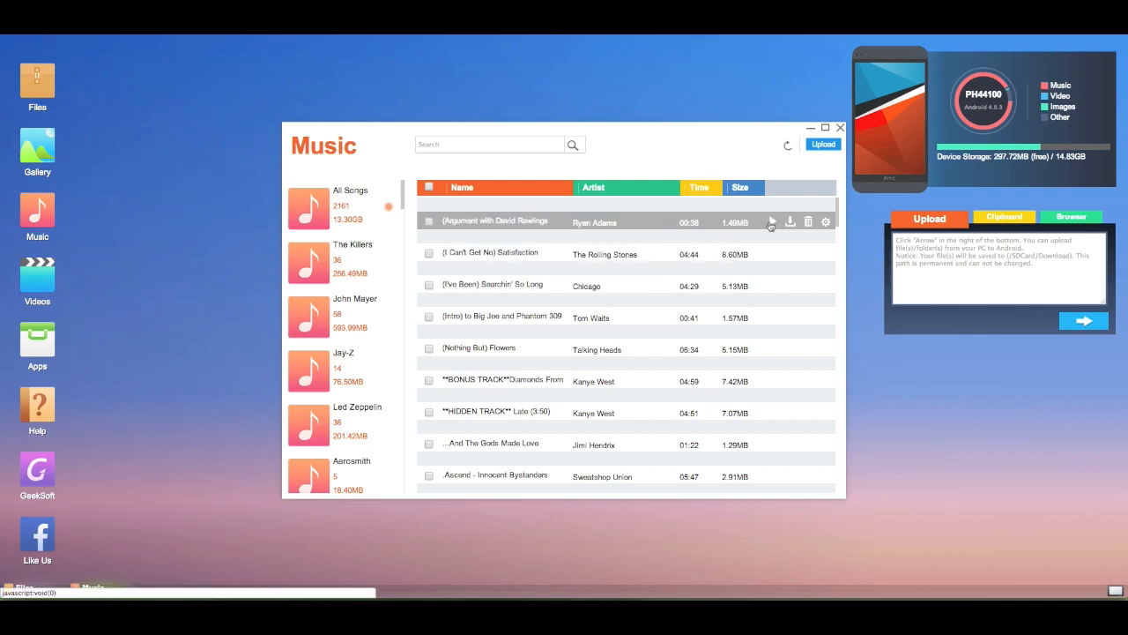
scroll("down", 3)
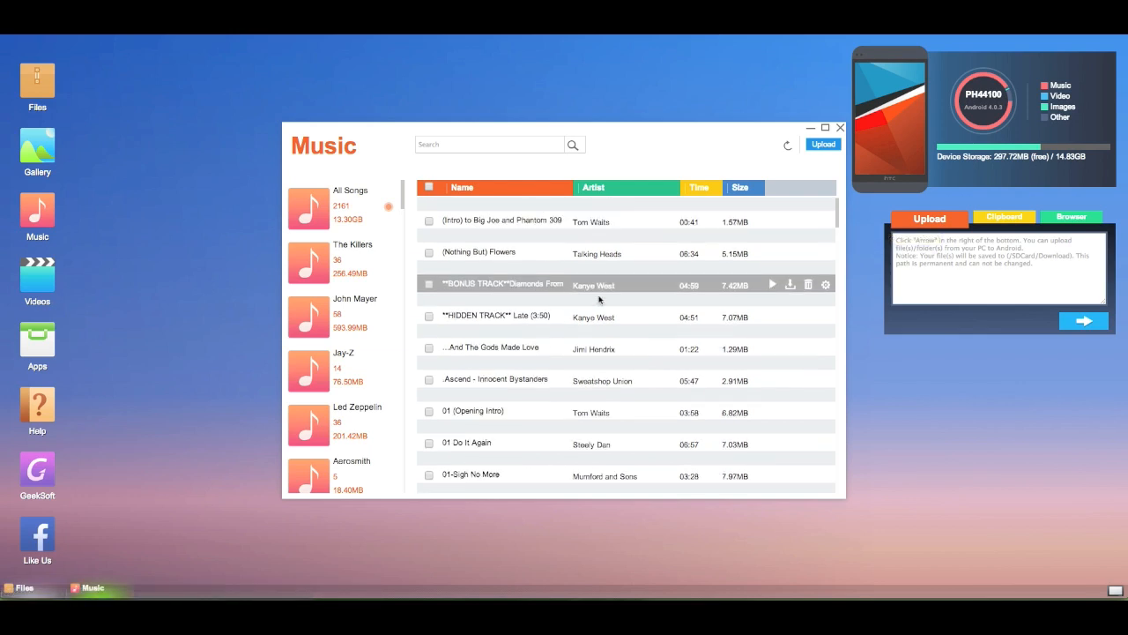
scroll("down", 3)
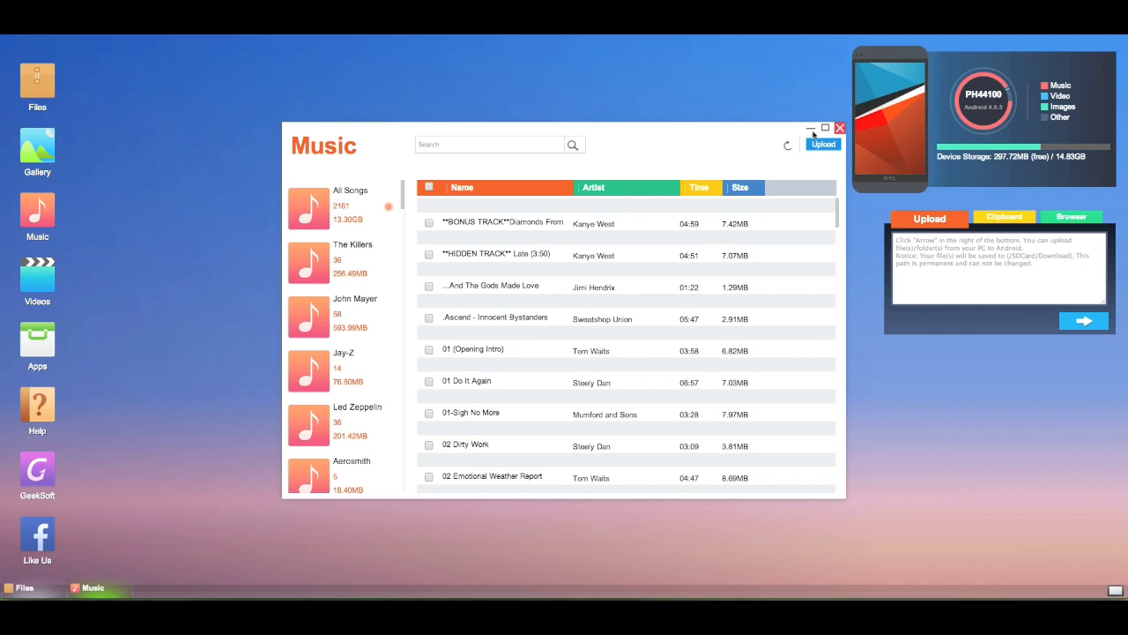
left_click(839, 128)
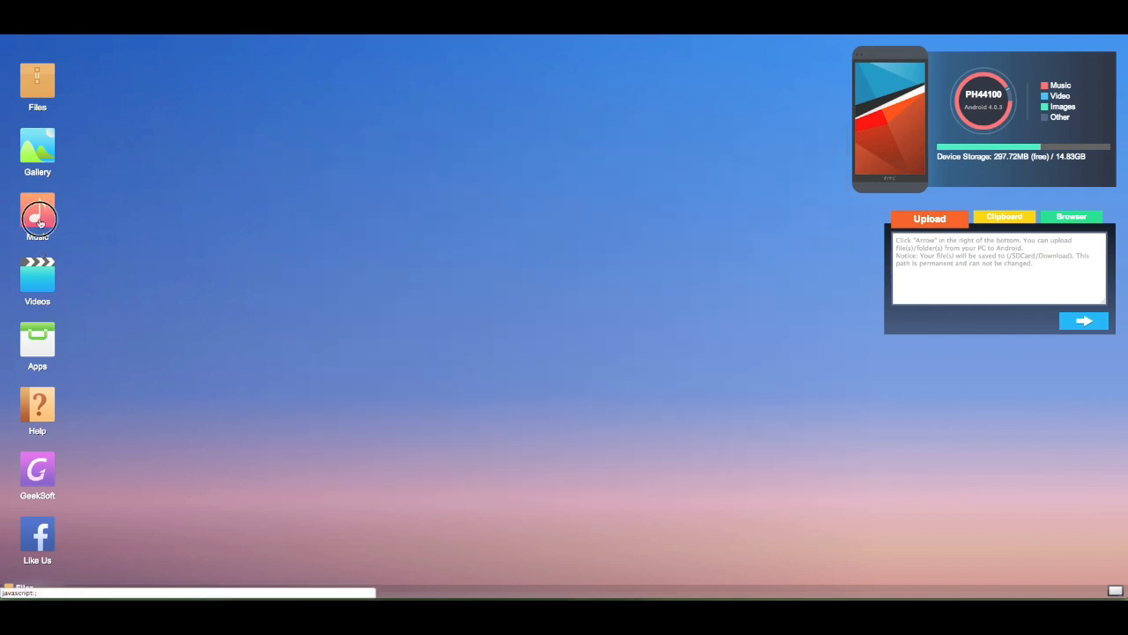
- Reopen the Music library from the desktop icon
left_click(37, 216)
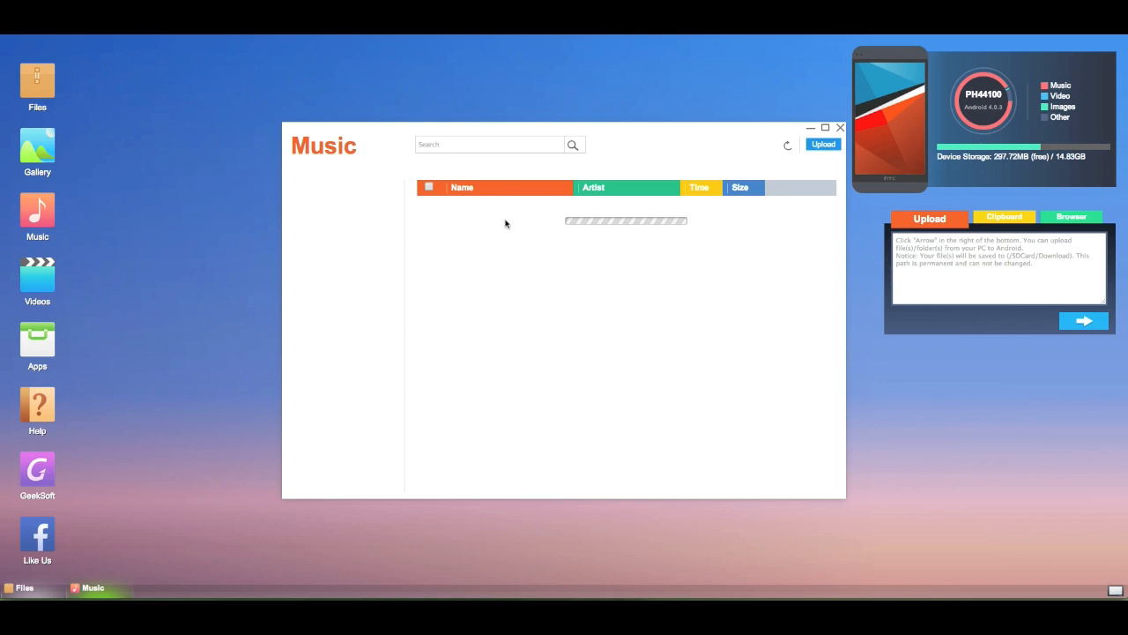
mouse_move(981, 226)
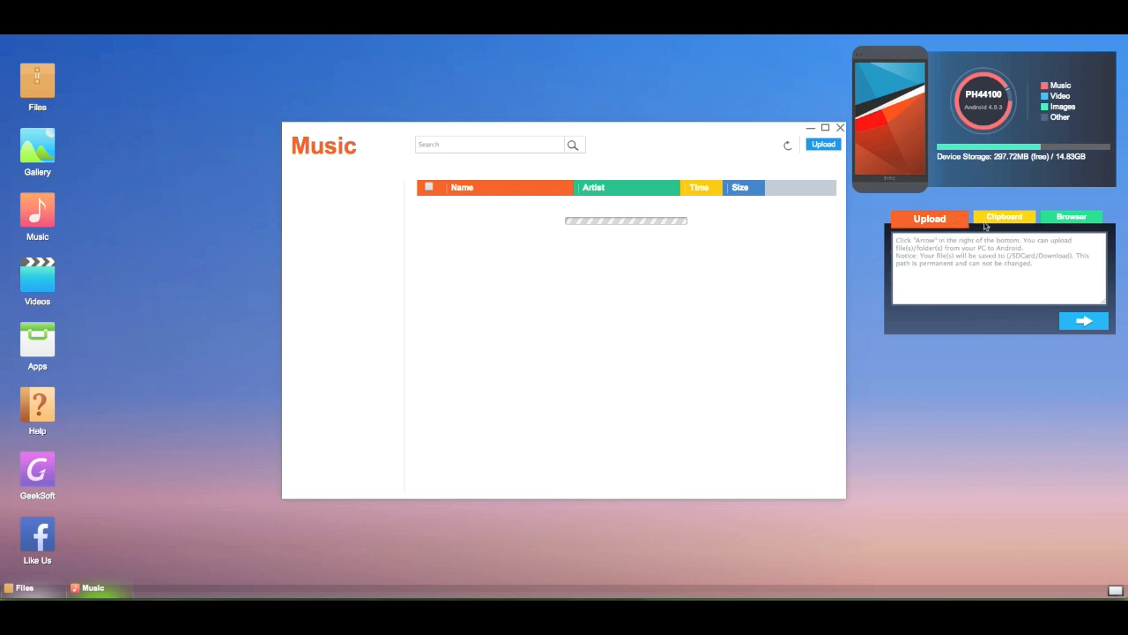
mouse_move(915, 234)
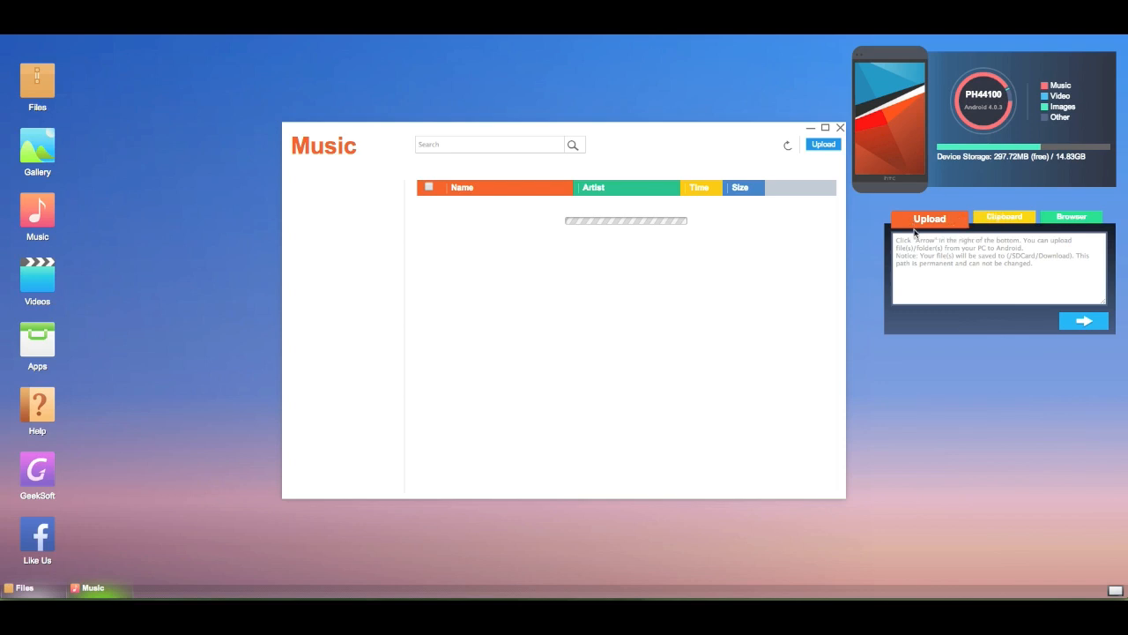
mouse_move(772, 136)
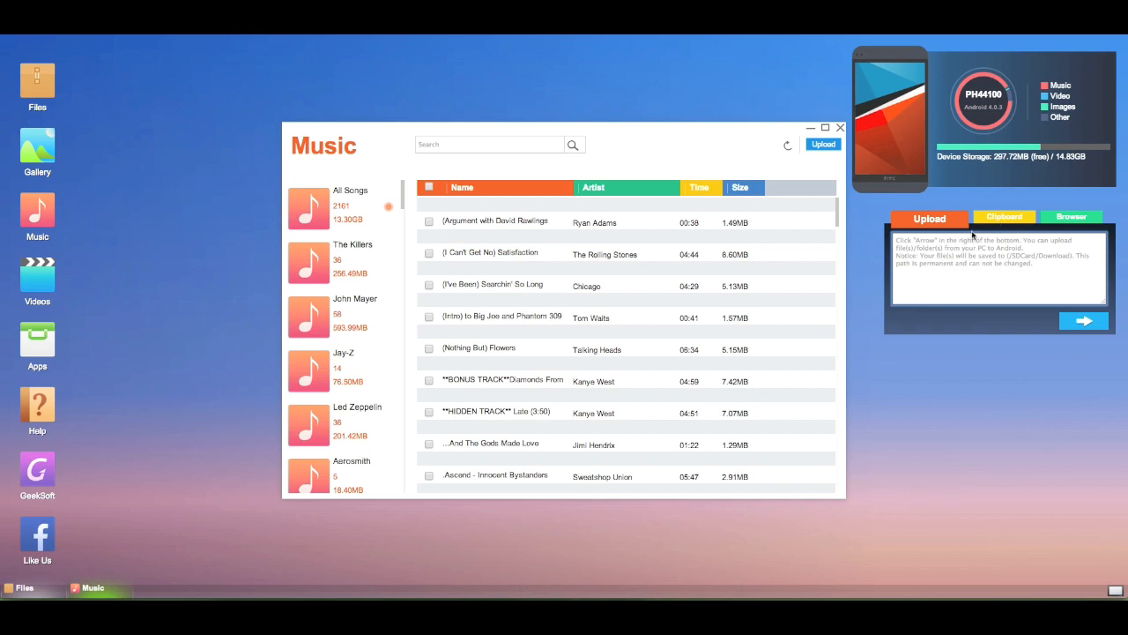
left_click(1003, 218)
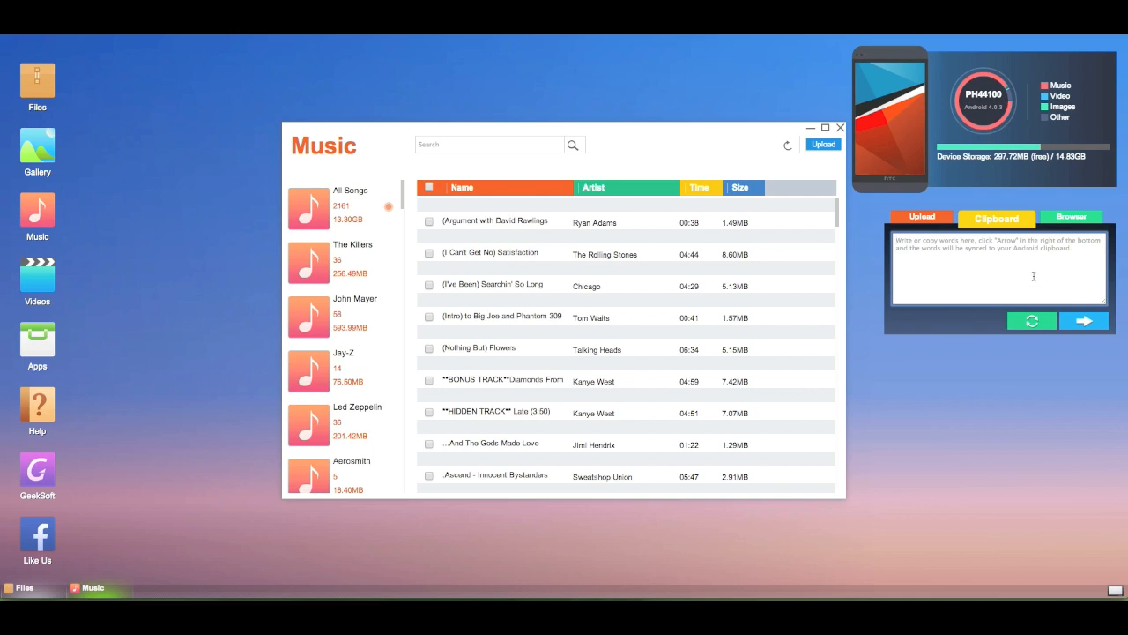
type("http://test.com")
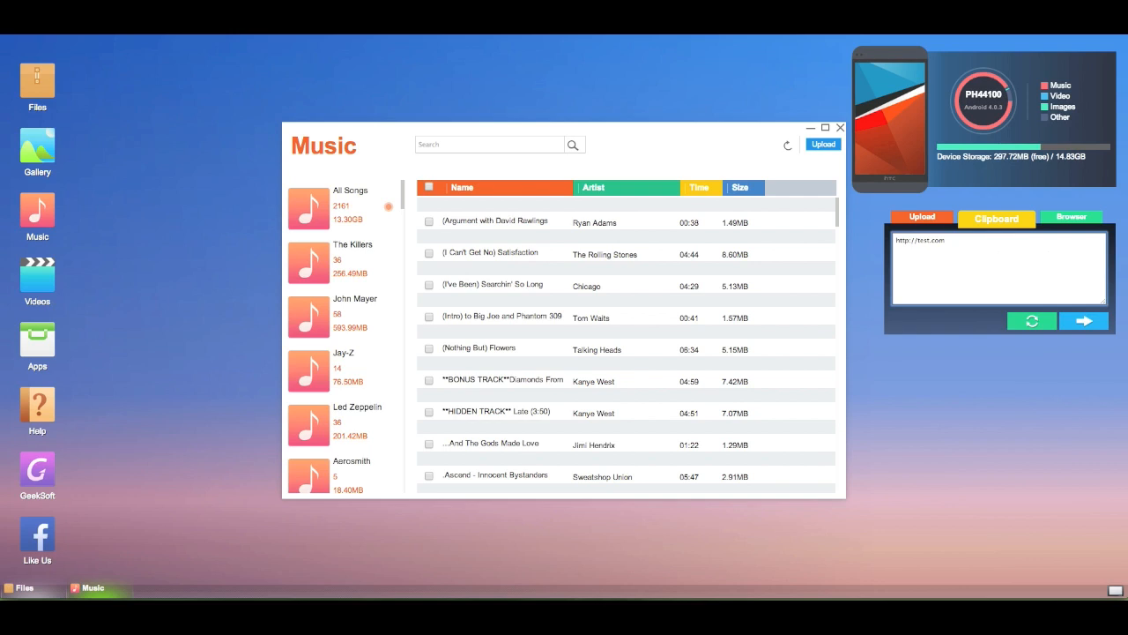
left_click(1085, 321)
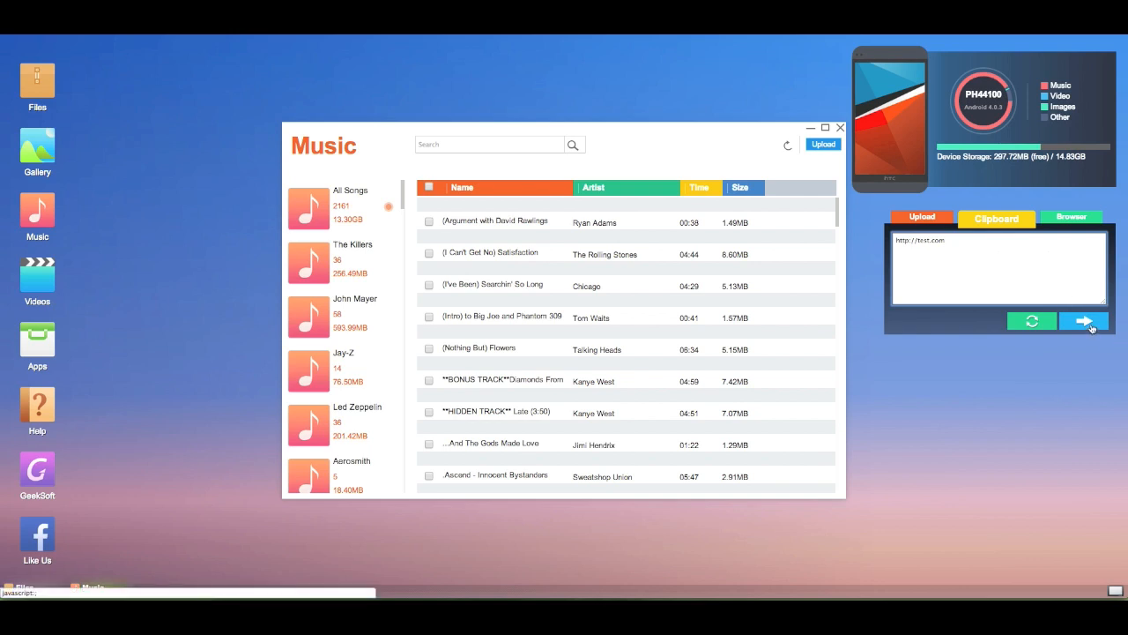
left_click(1085, 320)
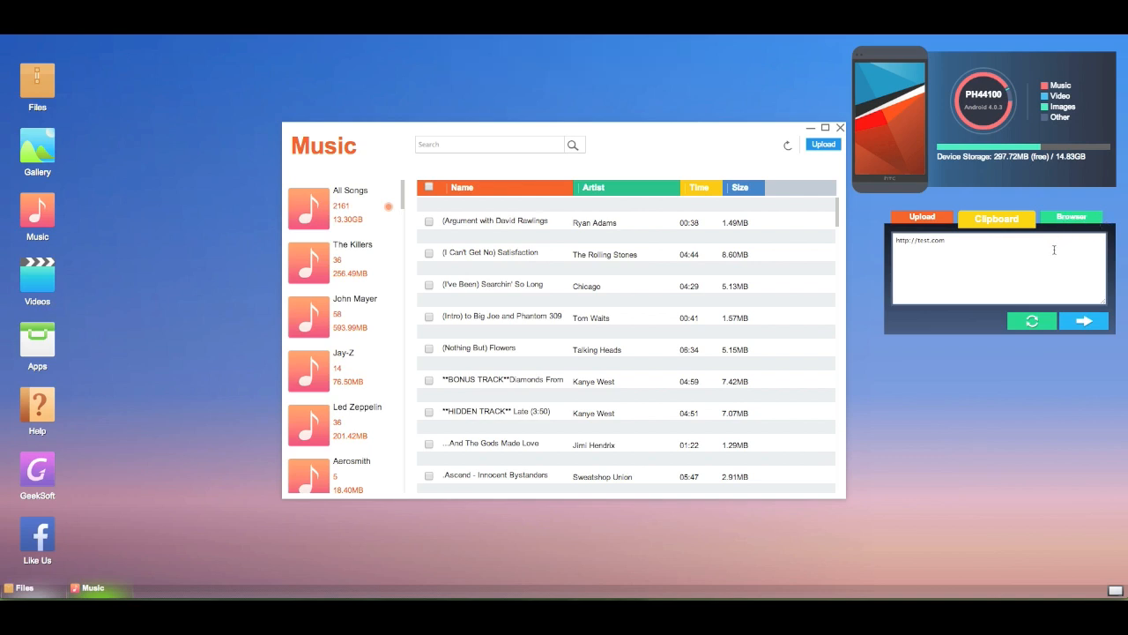
mouse_move(964, 222)
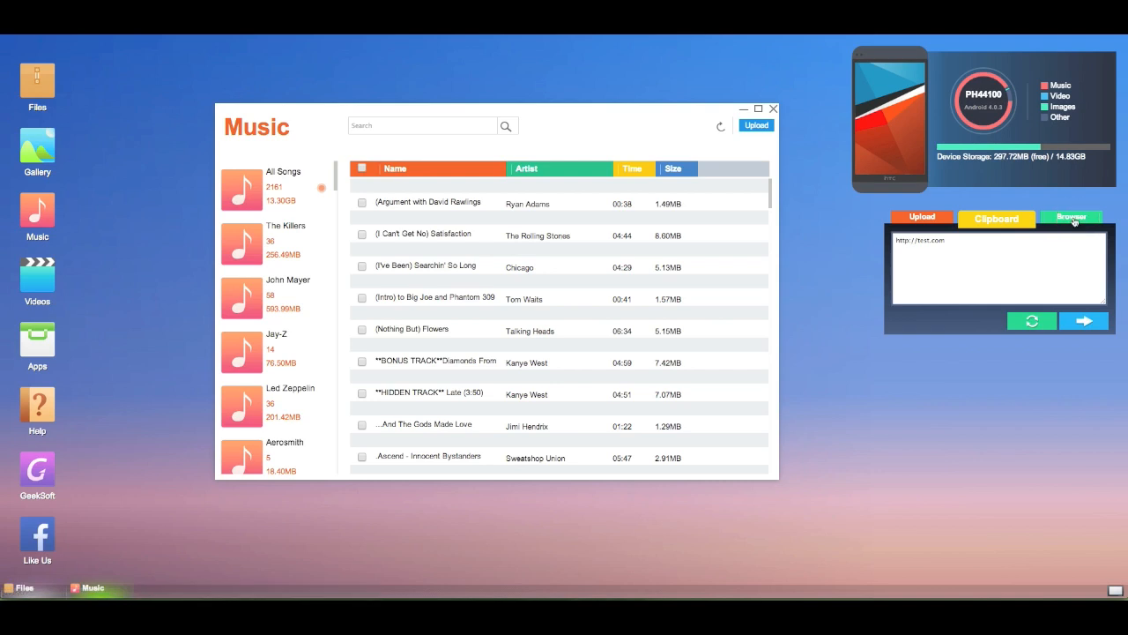
left_click(1071, 218)
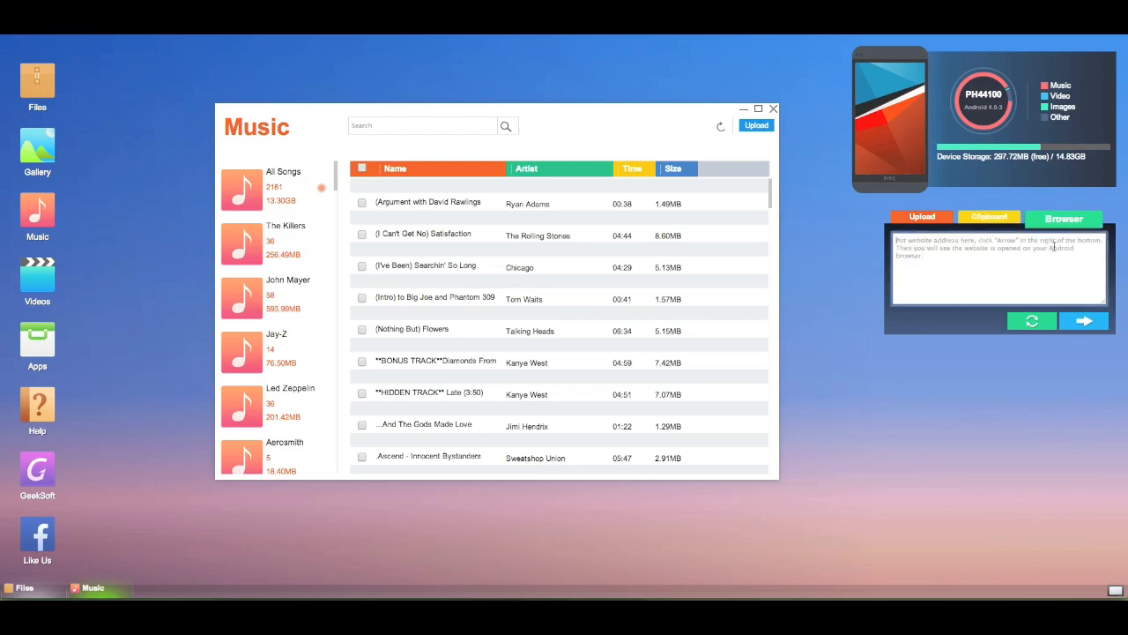
type("http://test.com")
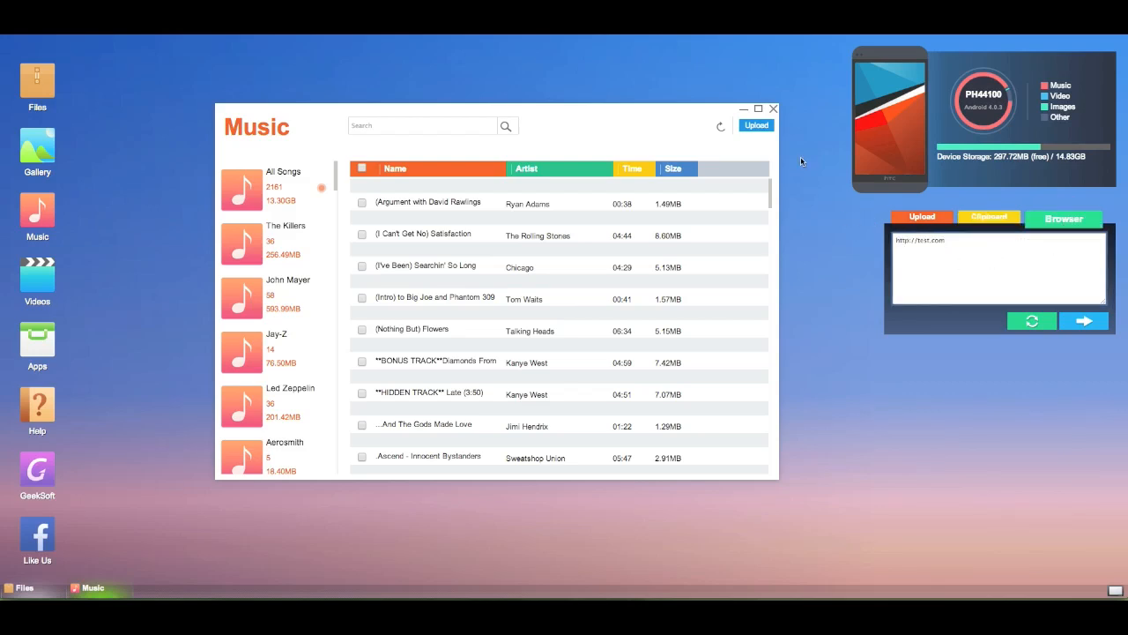
mouse_move(347, 389)
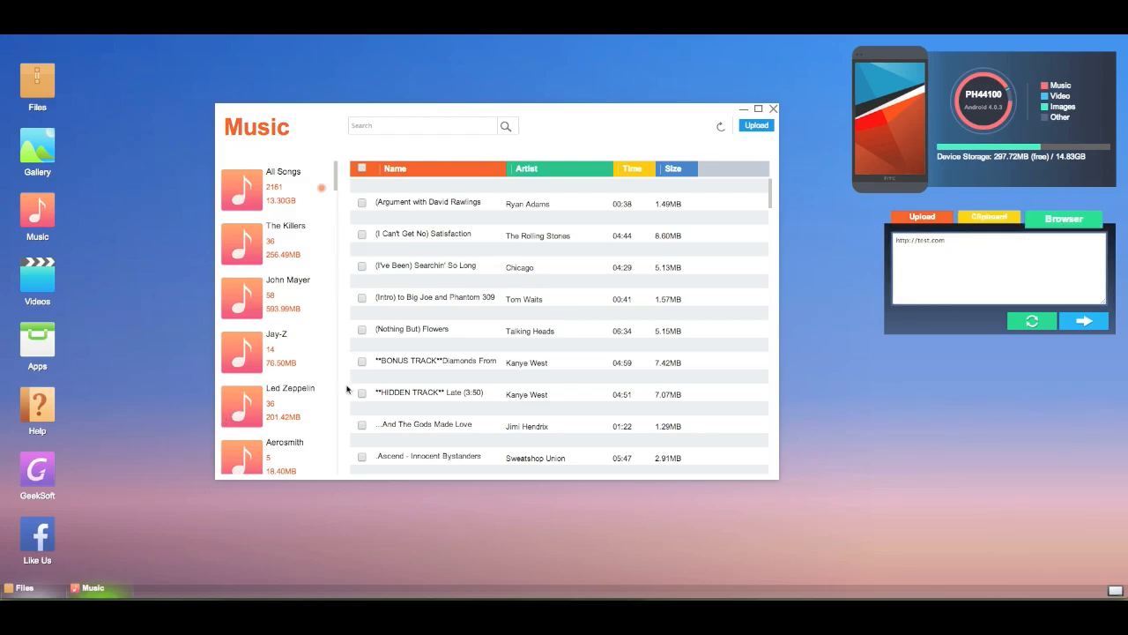
left_click(773, 108)
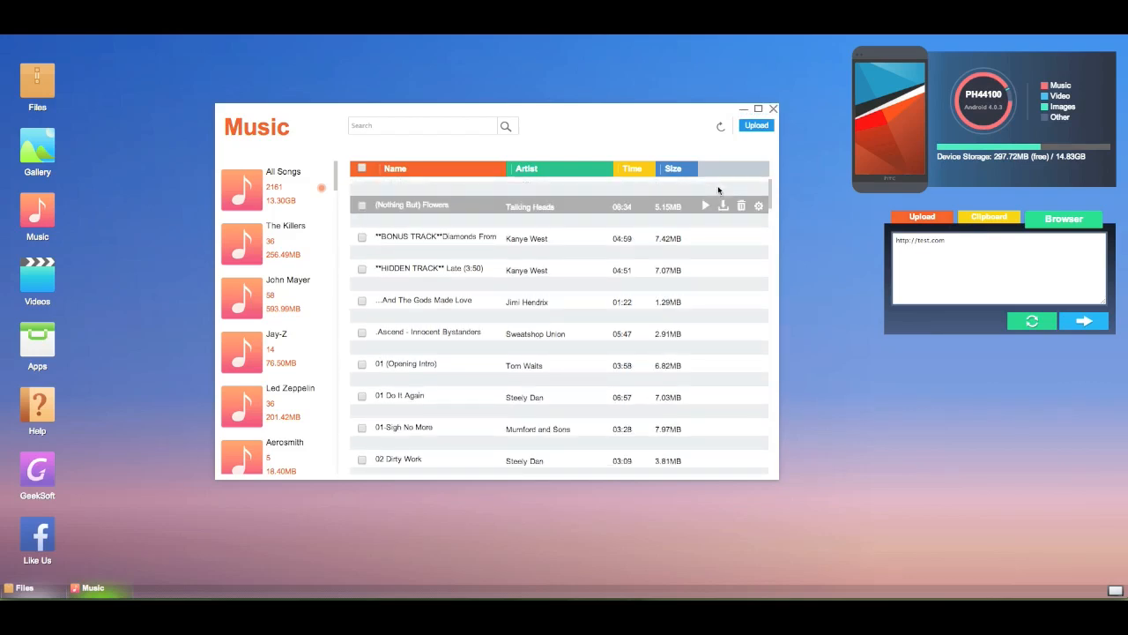
scroll("down", 3)
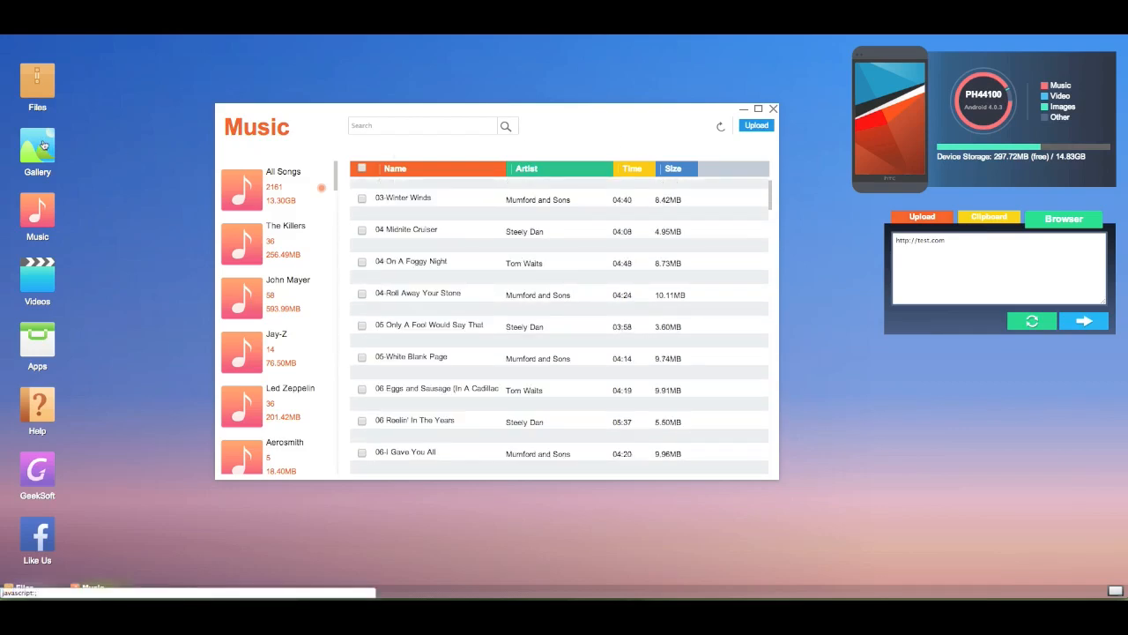
- Open the Gallery and scroll through its 150 image thumbnails
left_click(37, 146)
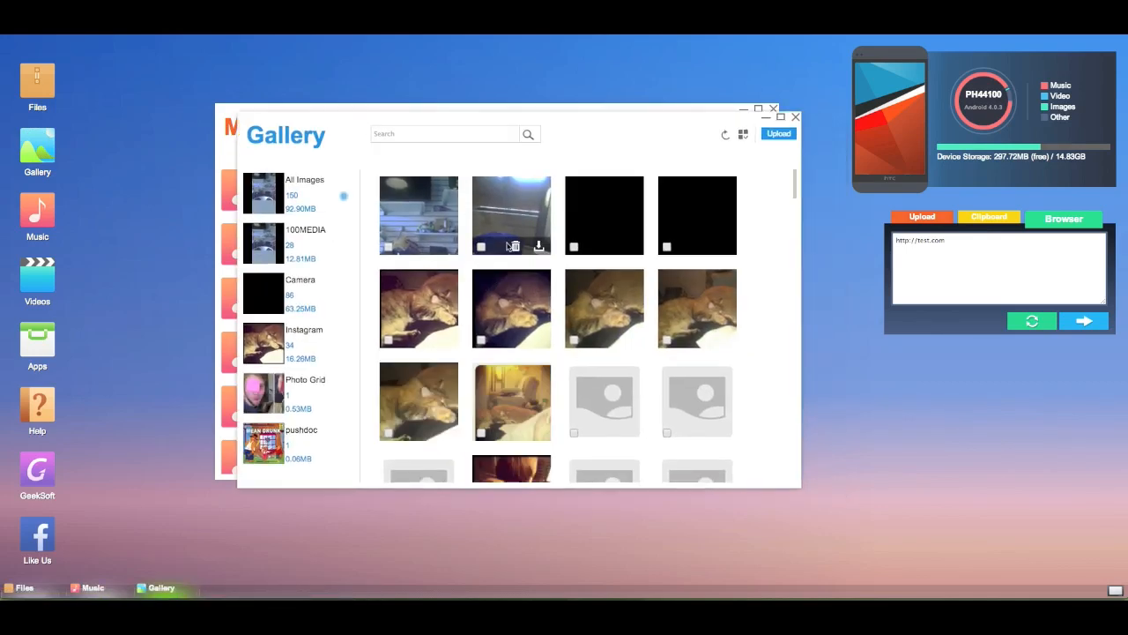
scroll("down", 3)
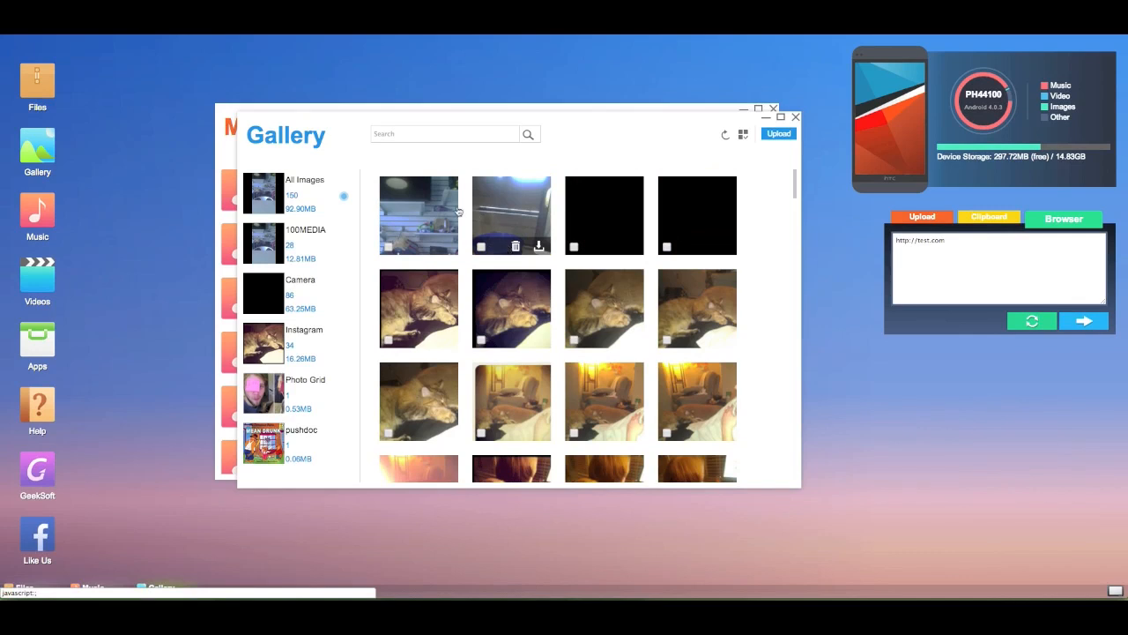
- View IMAG0031.jpg full-size, delete it, and close the viewer and gallery
left_click(419, 216)
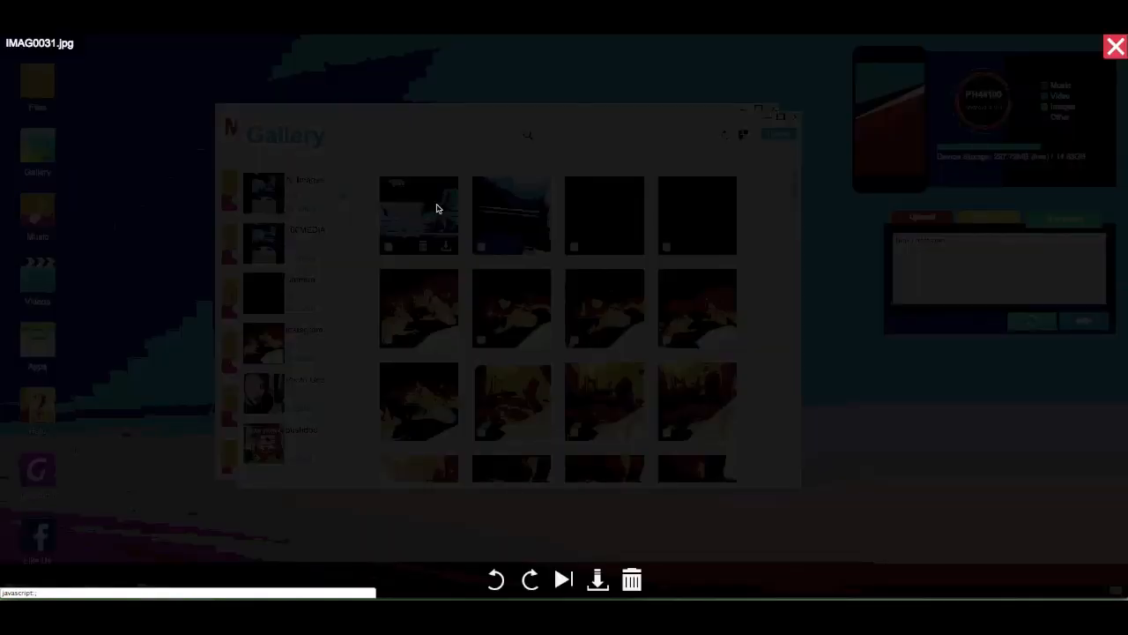
mouse_move(557, 219)
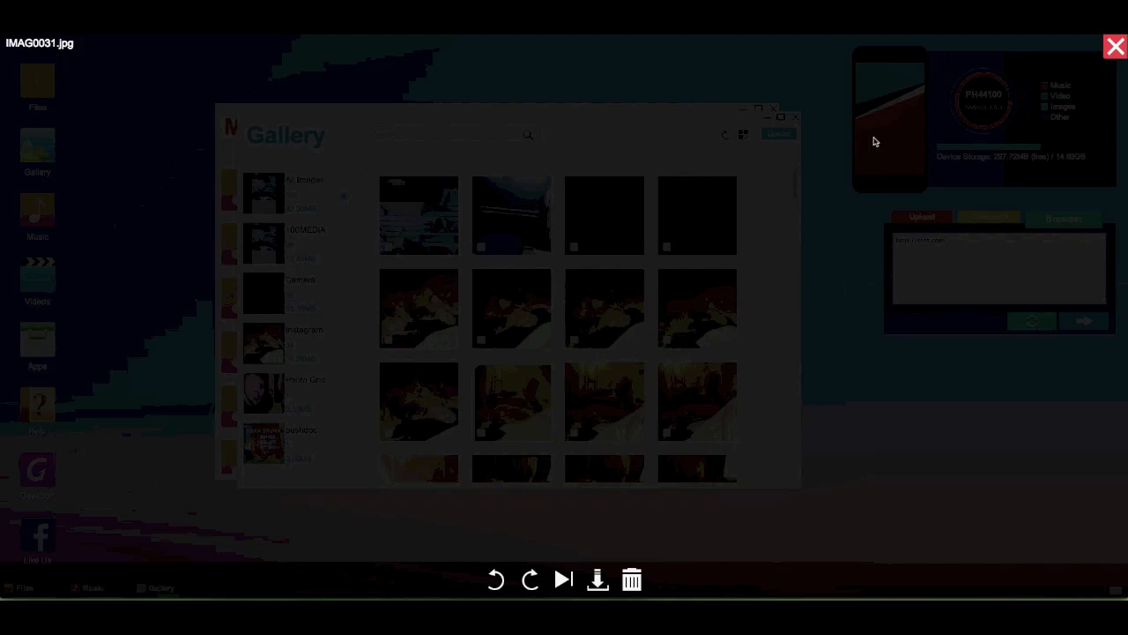
mouse_move(878, 142)
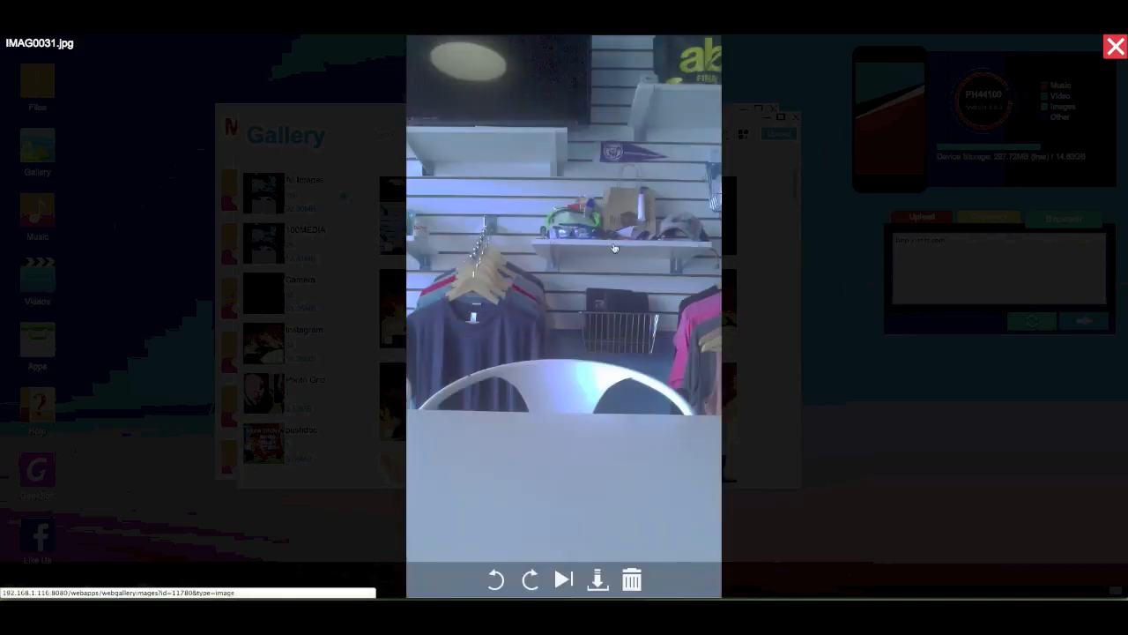
left_click(631, 579)
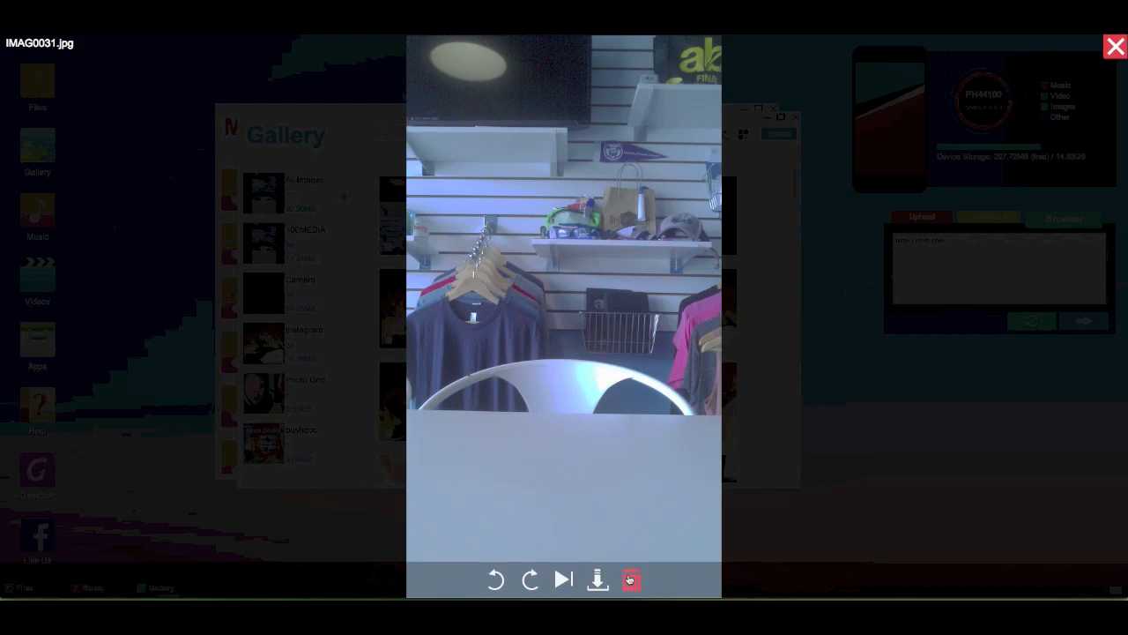
left_click(630, 579)
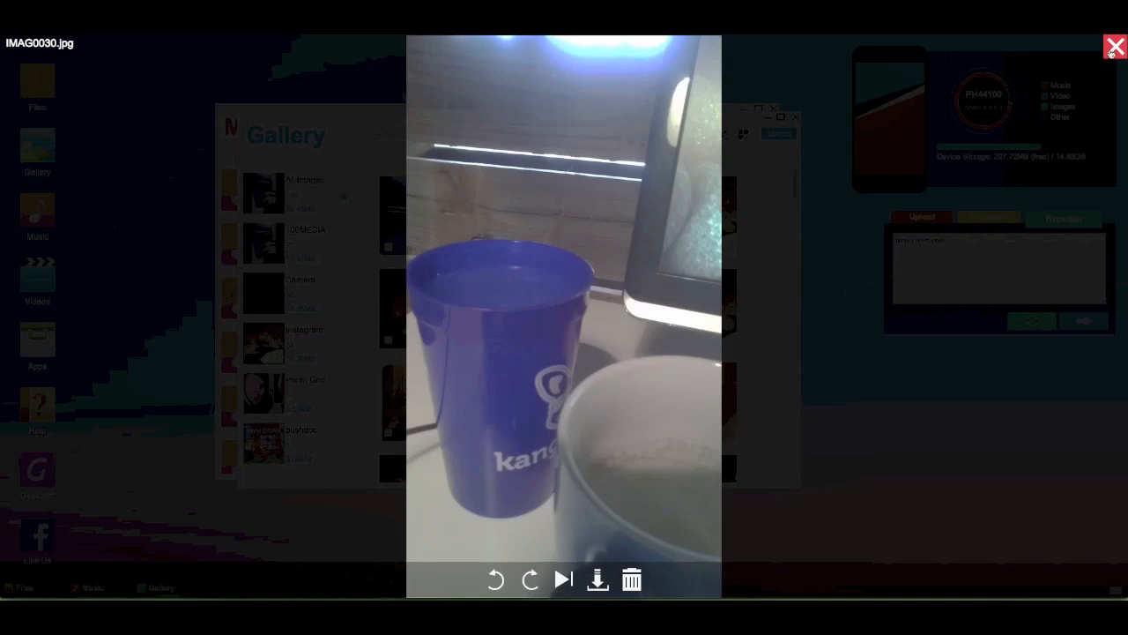
left_click(1114, 46)
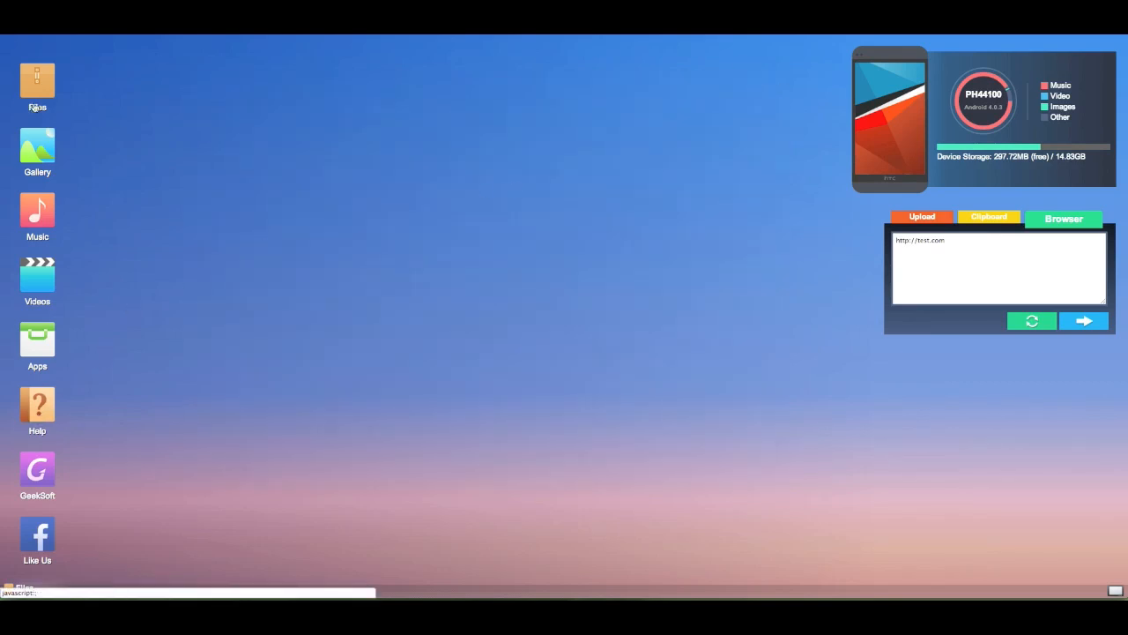
left_click(36, 79)
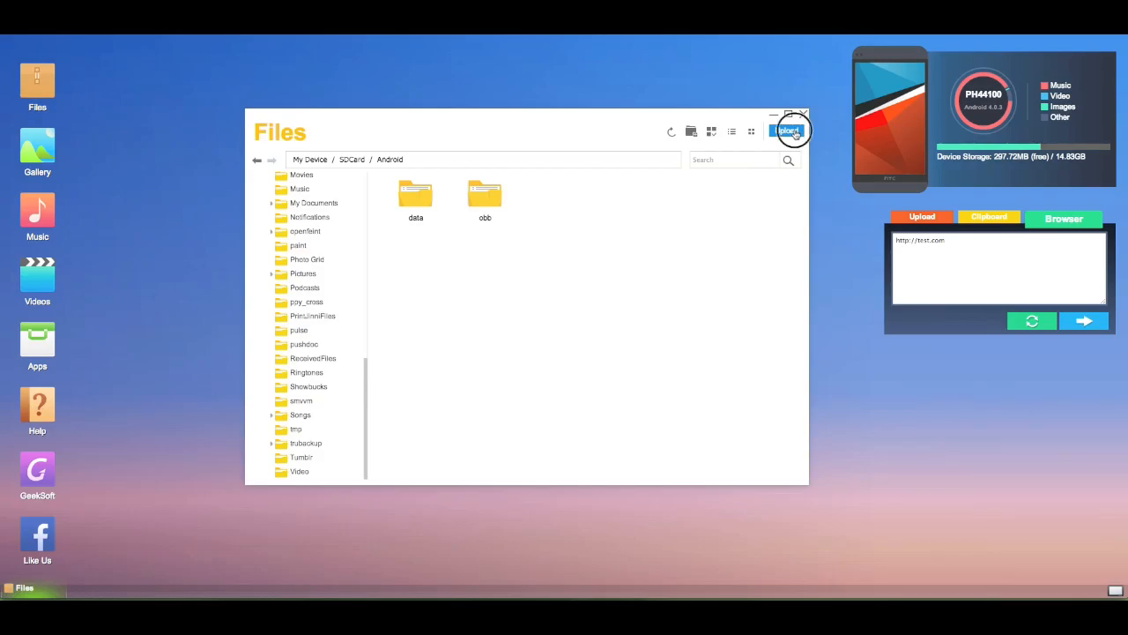
left_click(787, 130)
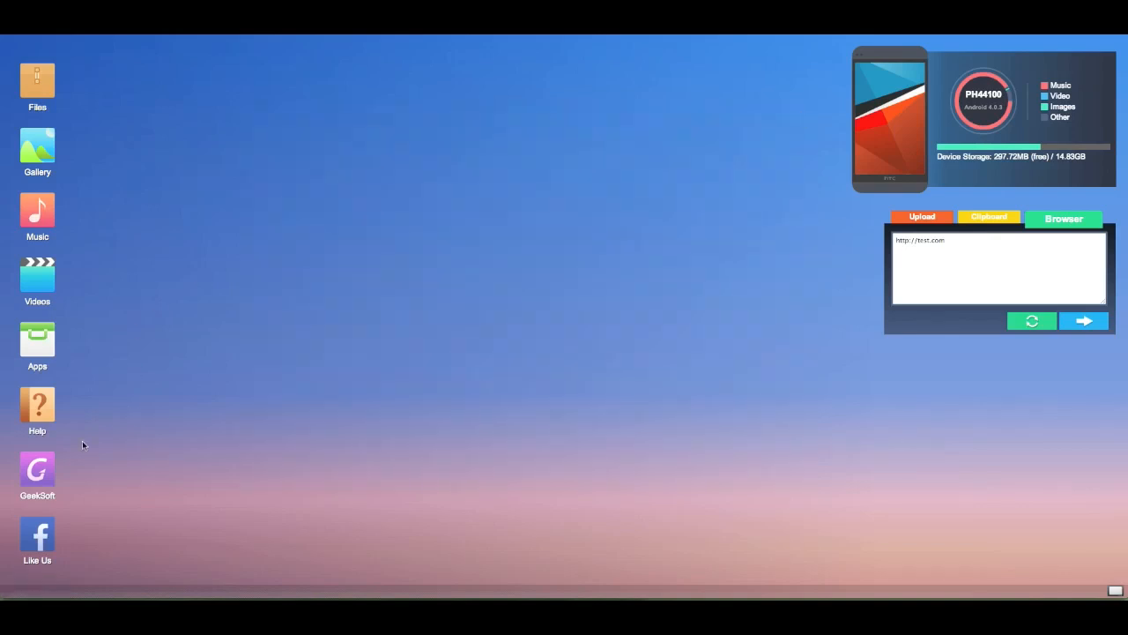
mouse_move(406, 396)
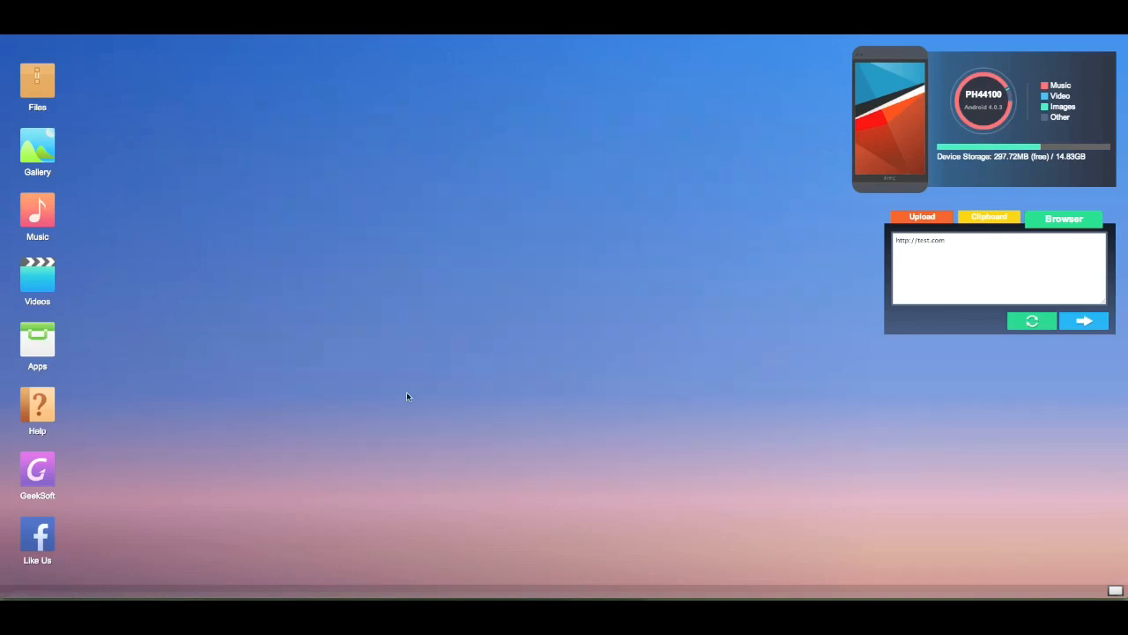
mouse_move(616, 338)
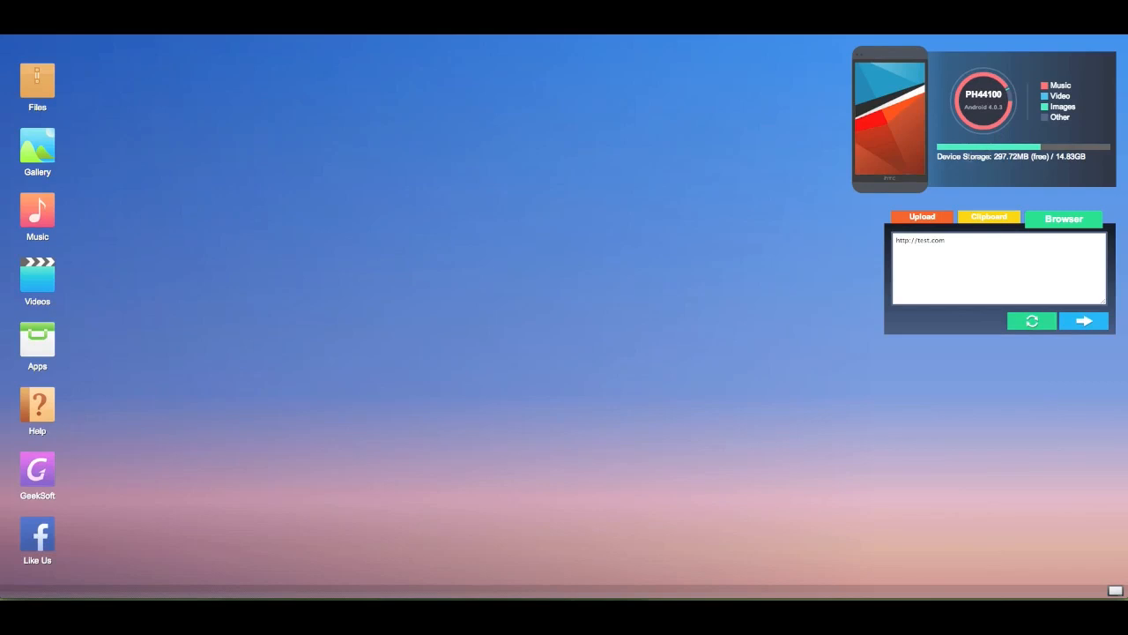
mouse_move(1029, 94)
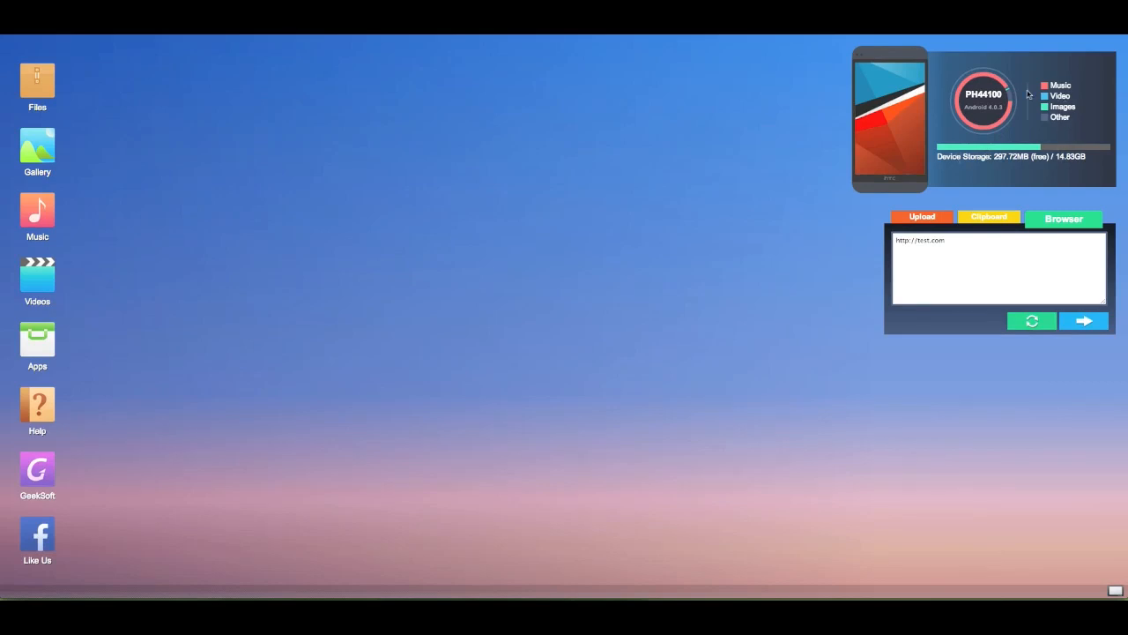
mouse_move(1012, 107)
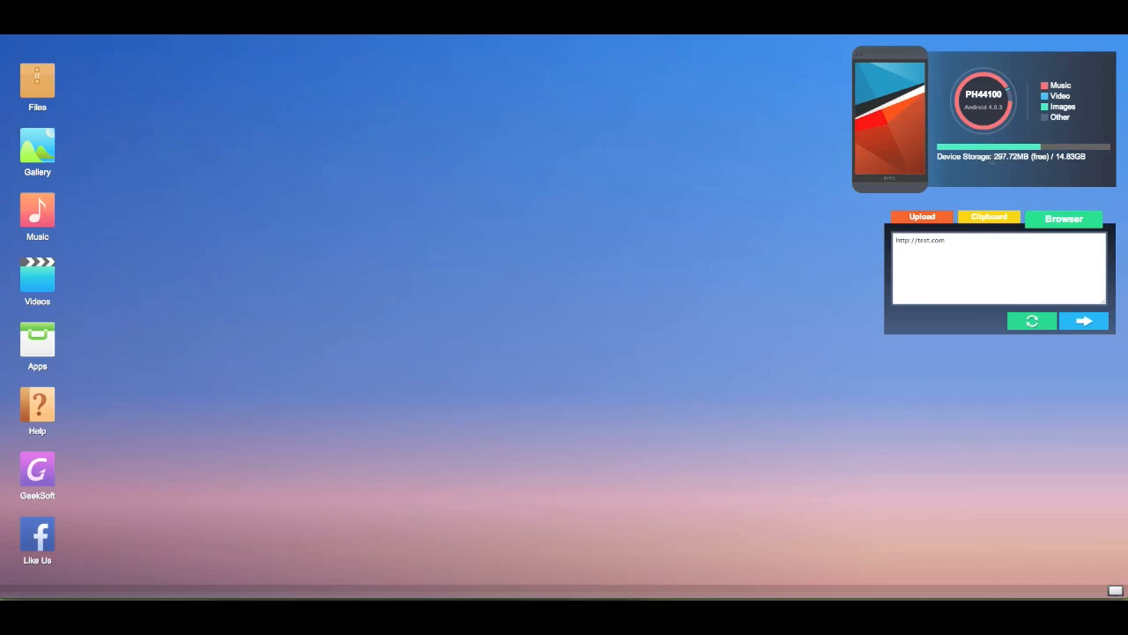
mouse_move(1001, 138)
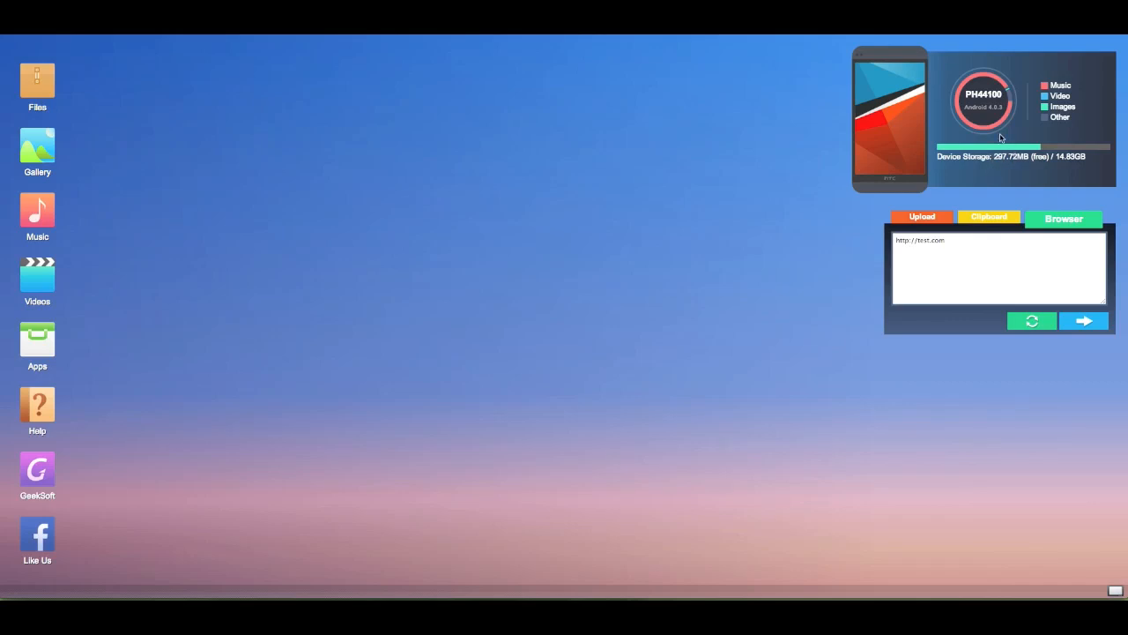
mouse_move(769, 164)
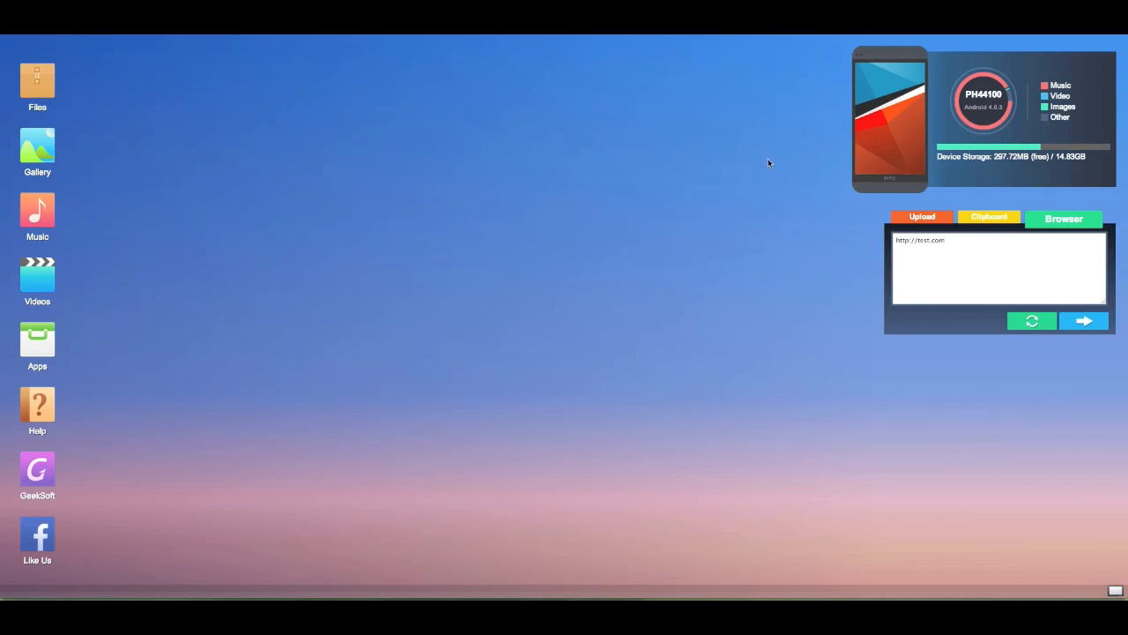
mouse_move(49, 286)
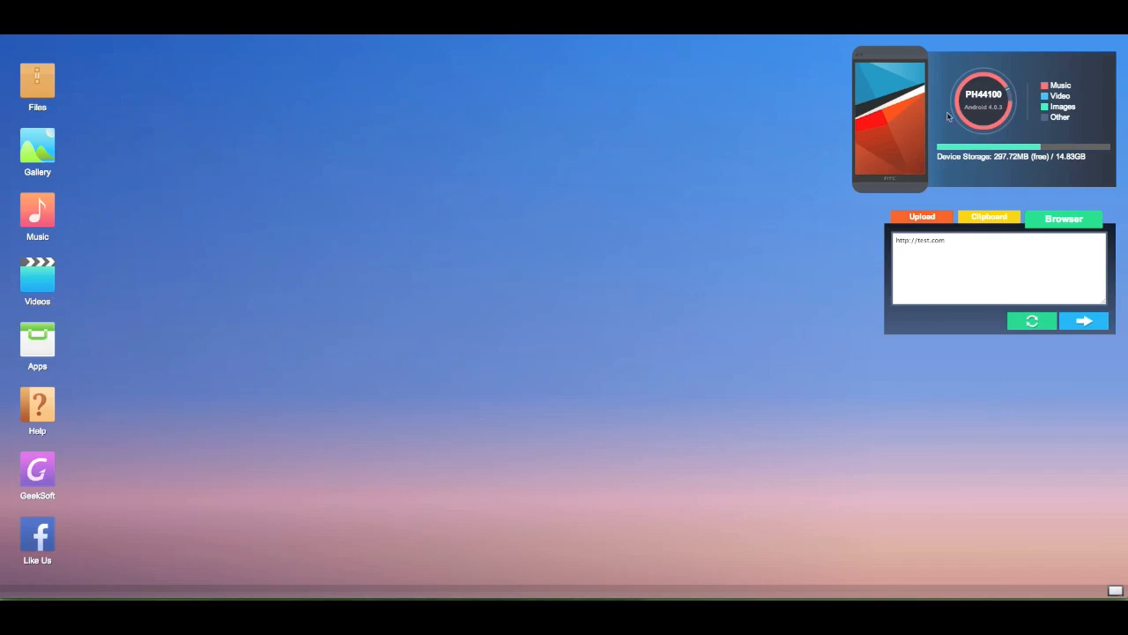
mouse_move(915, 70)
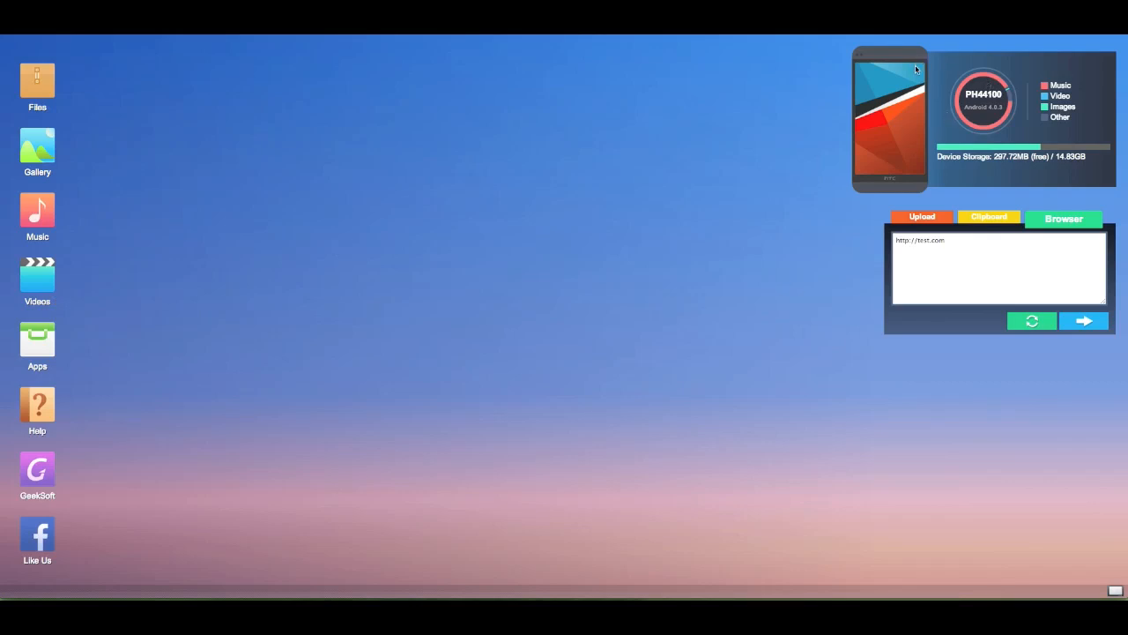
mouse_move(861, 119)
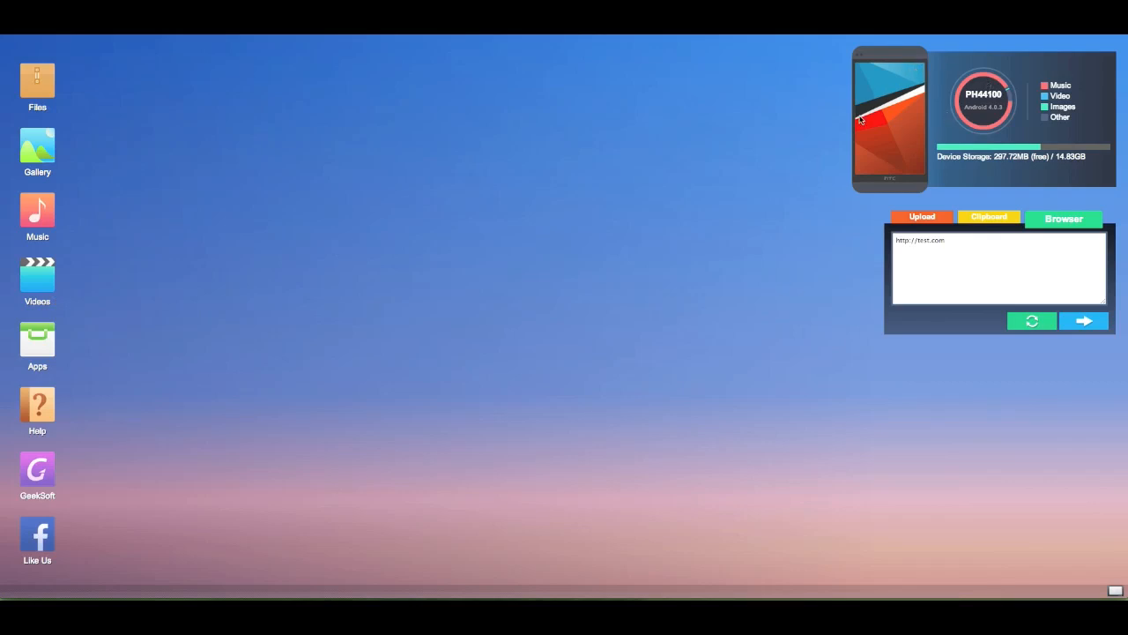
mouse_move(827, 107)
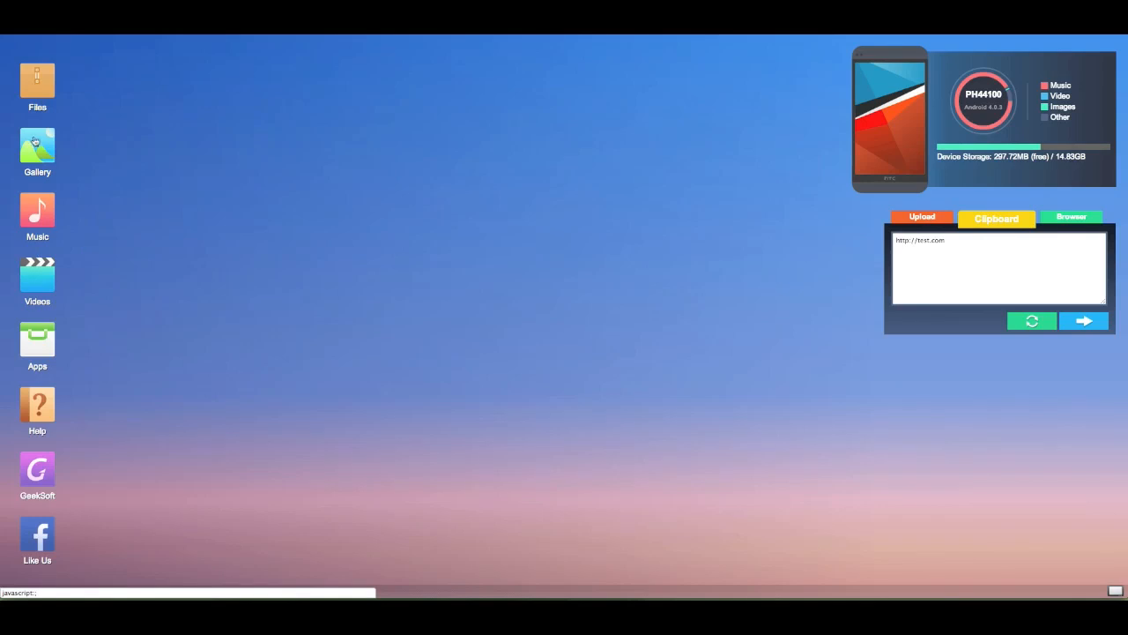
left_click(37, 84)
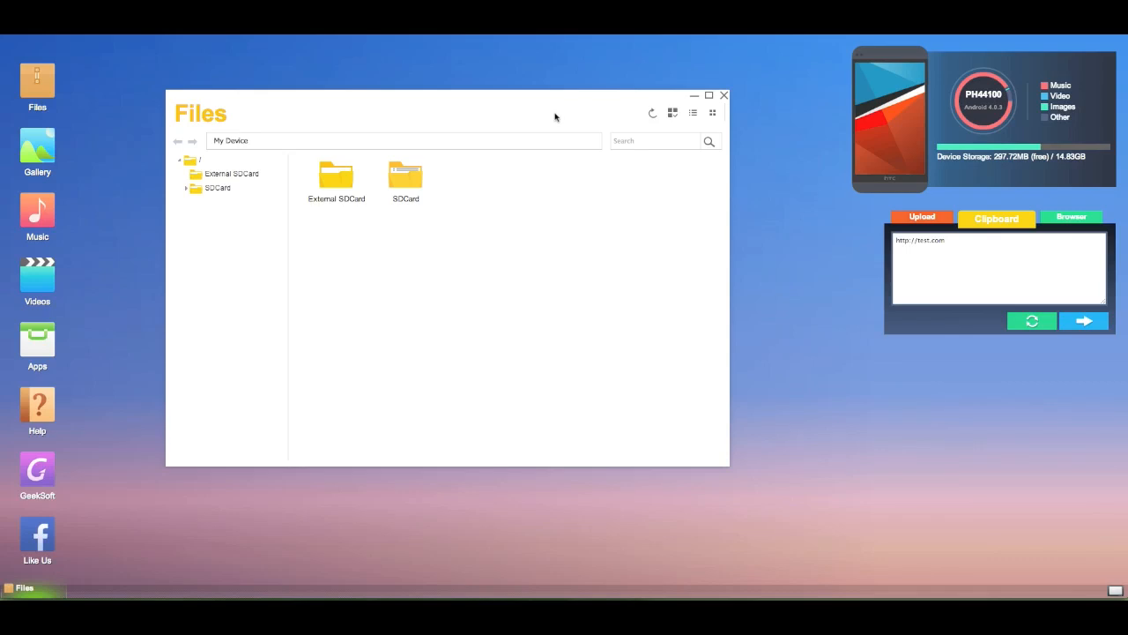
mouse_move(405, 173)
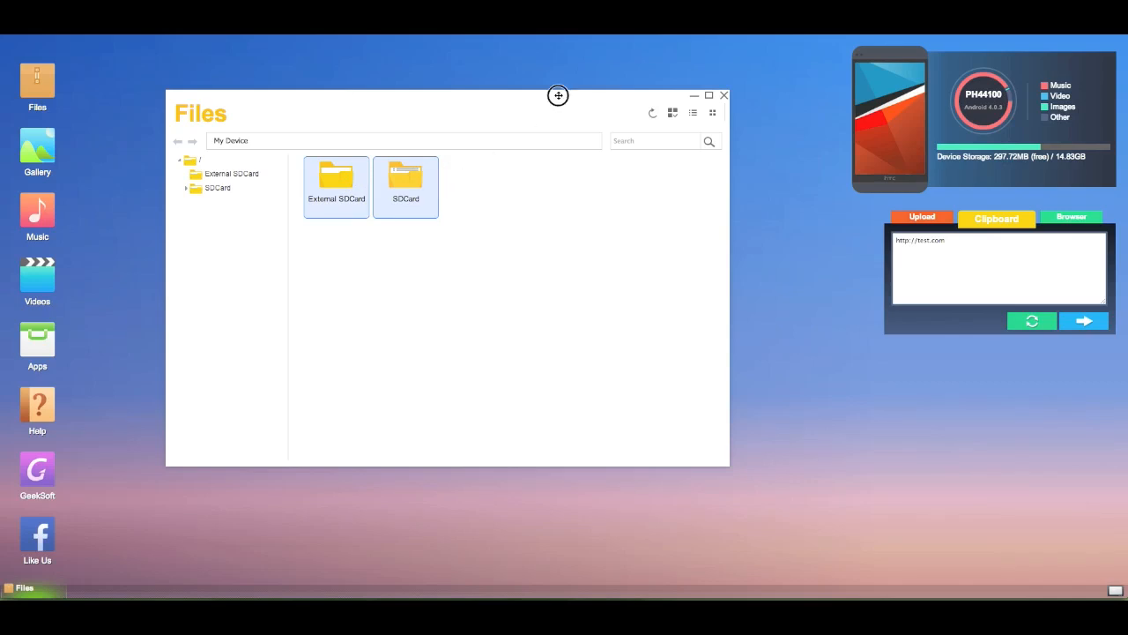
left_click_drag(557, 95, 557, 80)
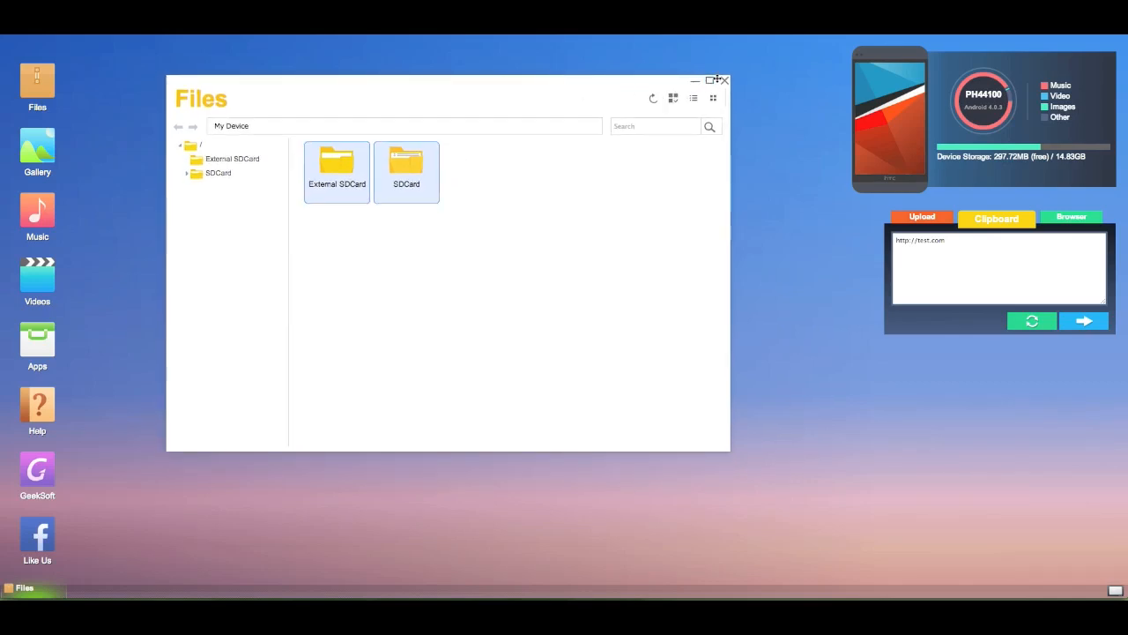
left_click(726, 80)
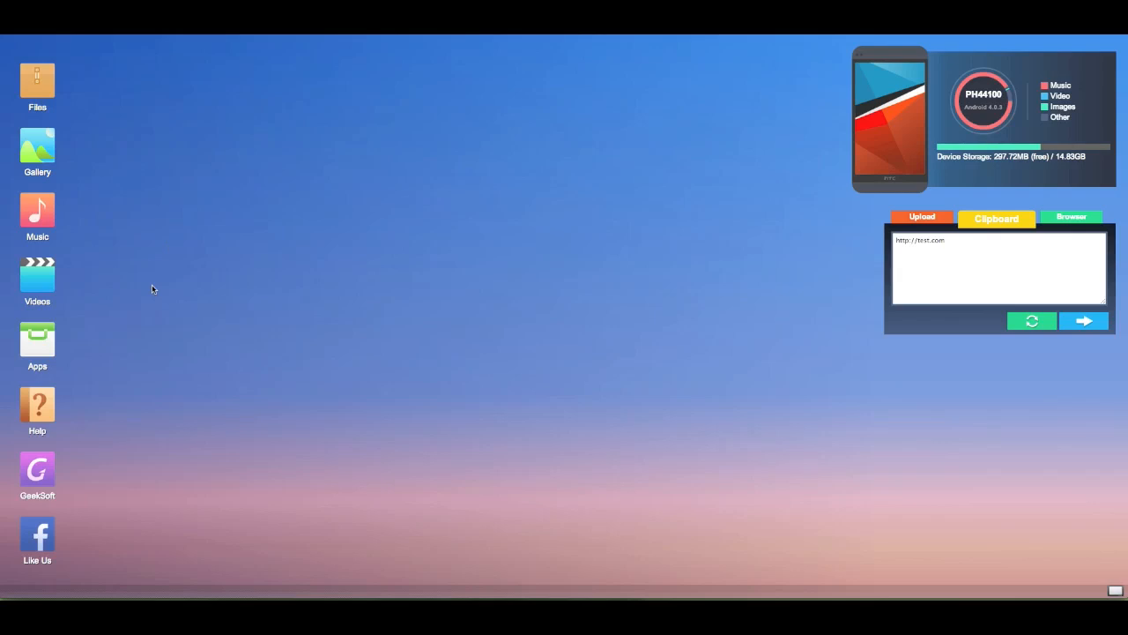
mouse_move(229, 236)
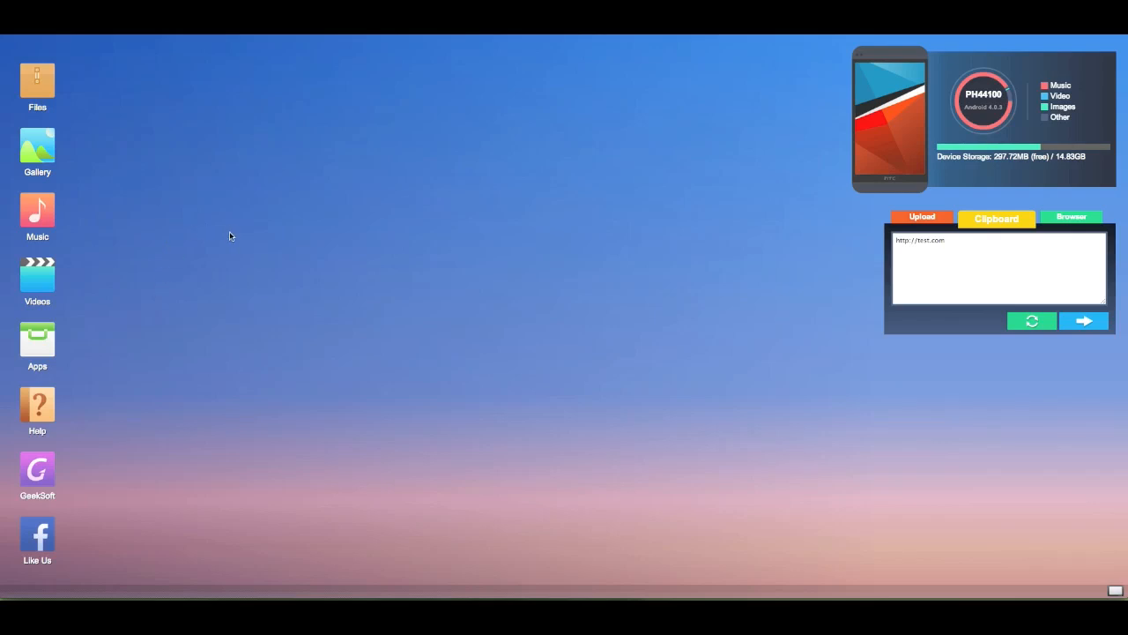
mouse_move(183, 172)
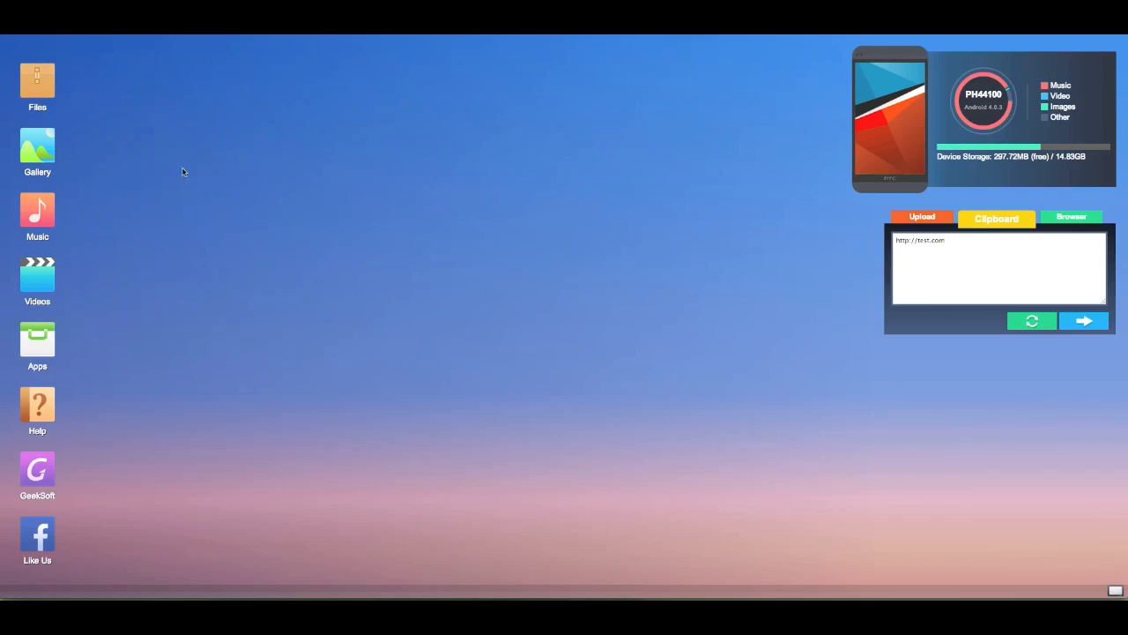
mouse_move(94, 219)
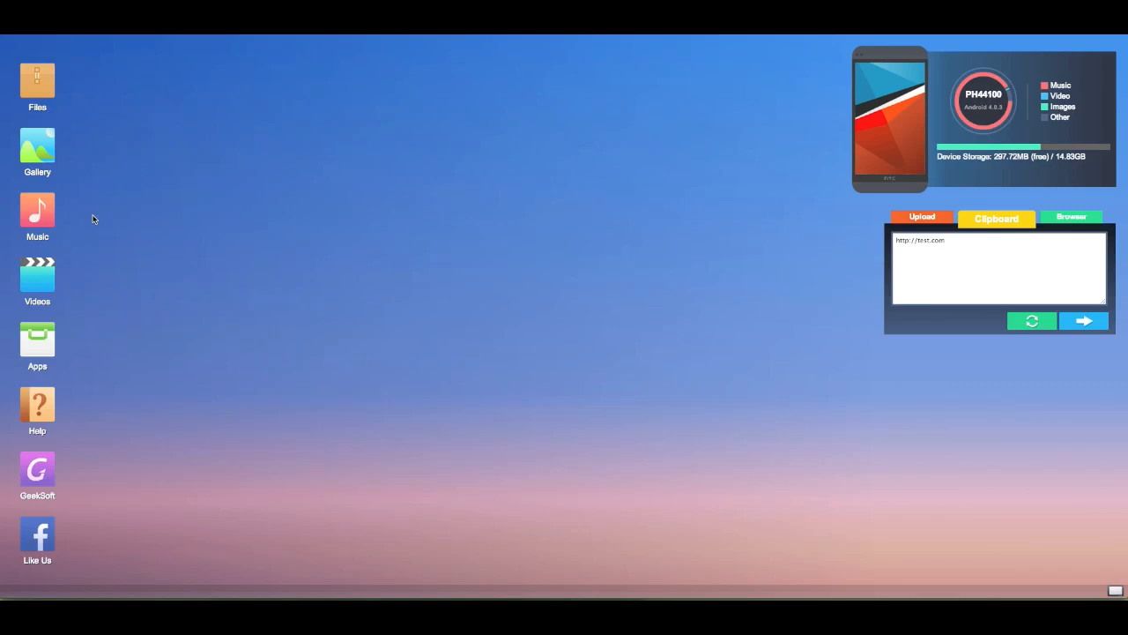
mouse_move(77, 93)
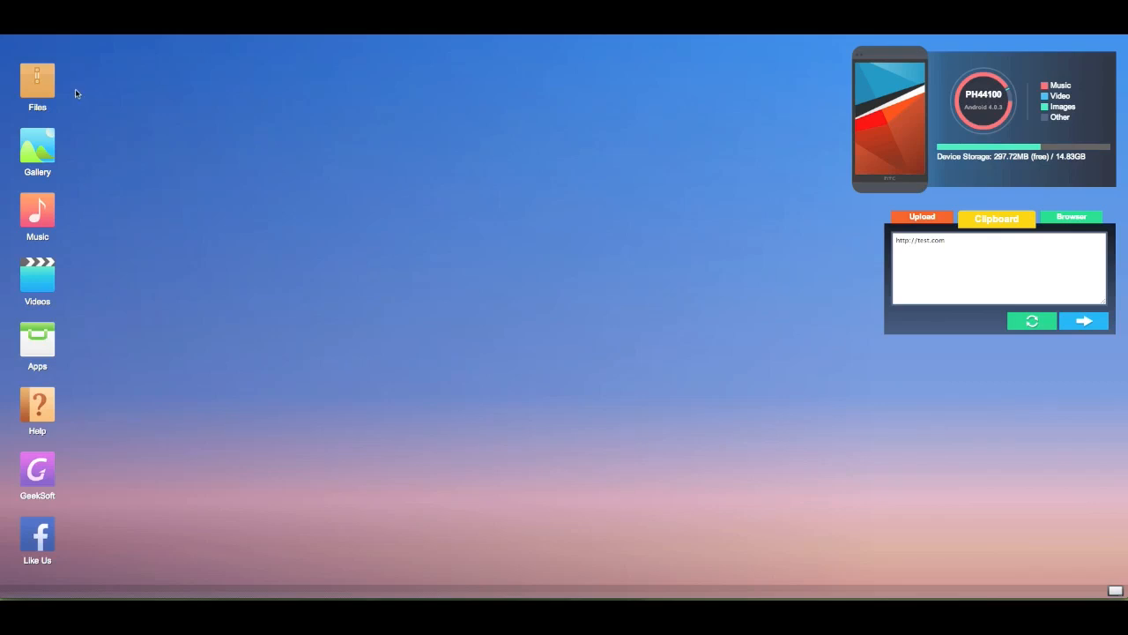
mouse_move(943, 230)
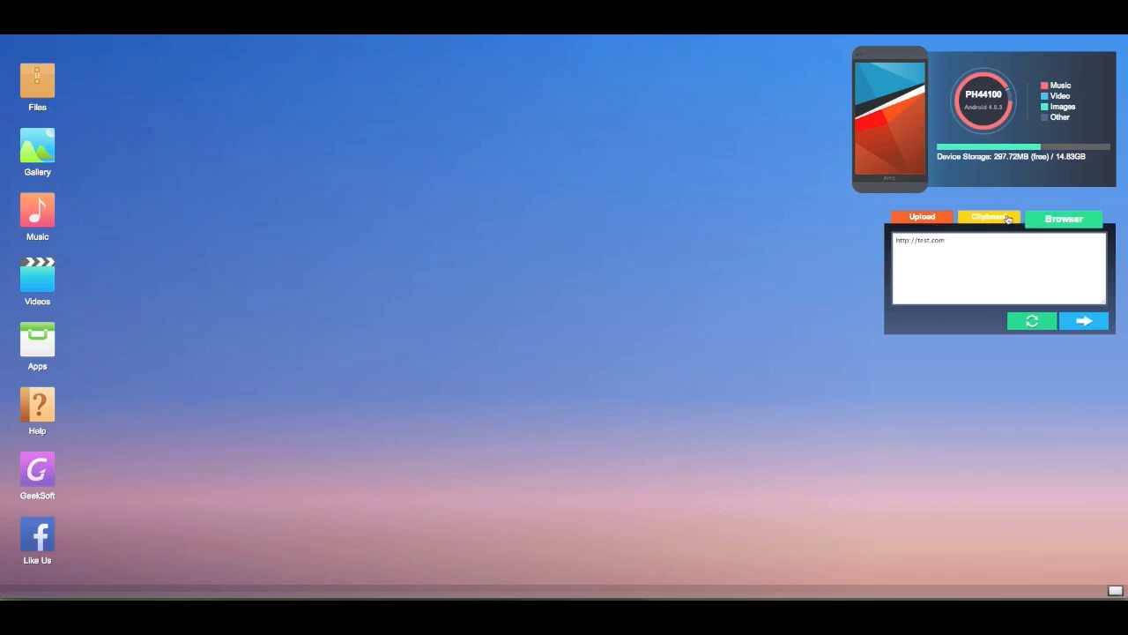
- Show the Upload section of the sharing panel and reopen the Files manager
left_click(922, 217)
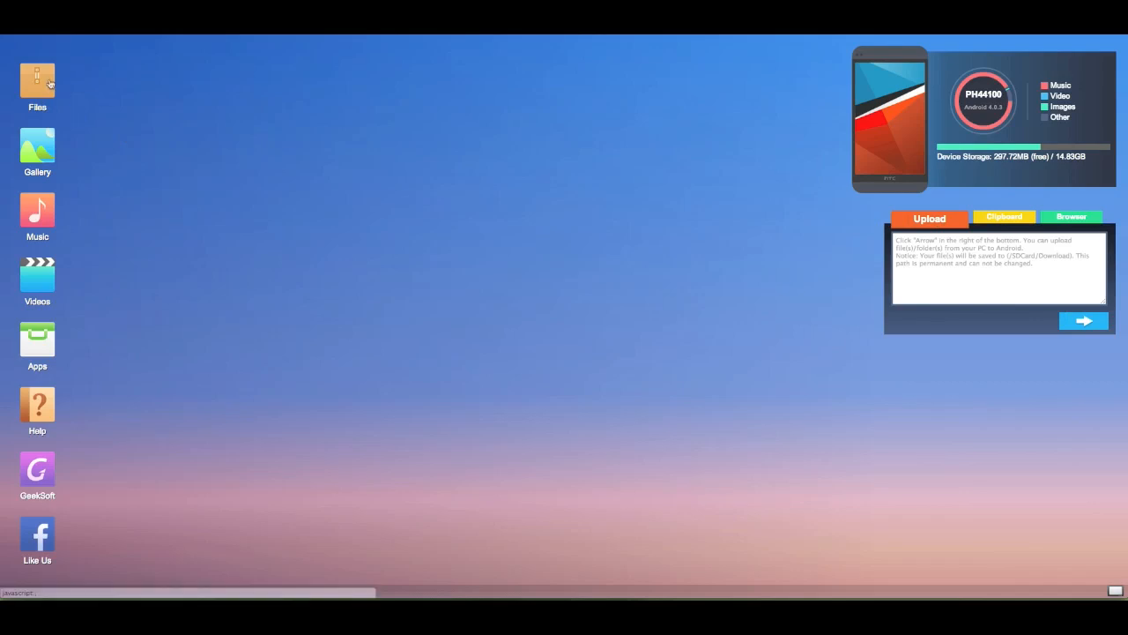
left_click(37, 79)
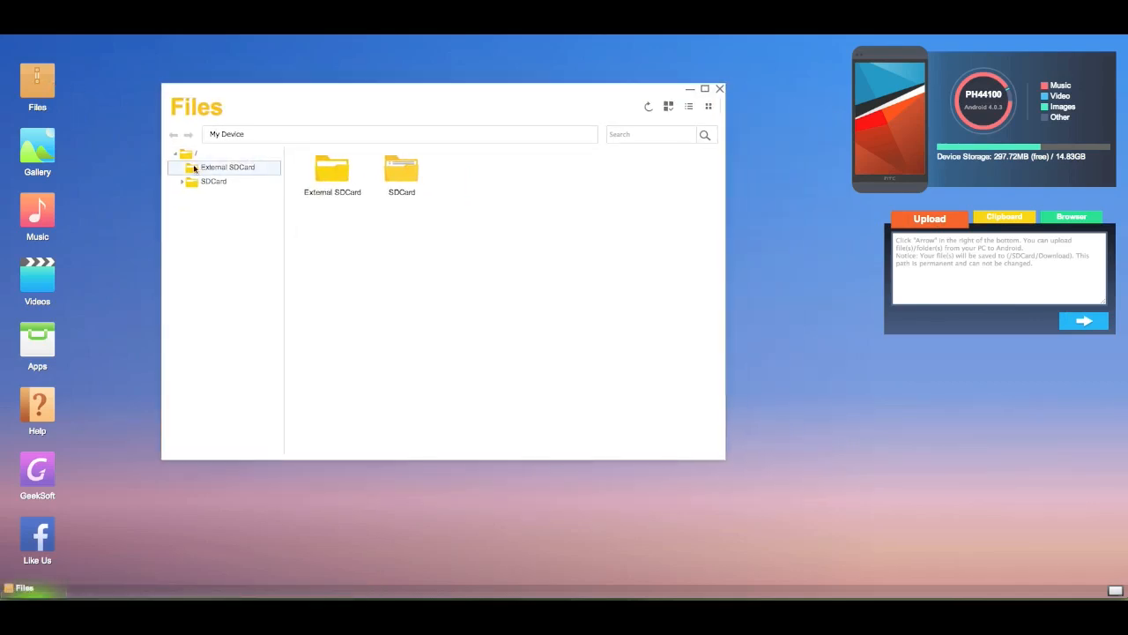
- Expand SDCard and open bluetooth, then burstlyImageCache to list its cache files
left_click(213, 181)
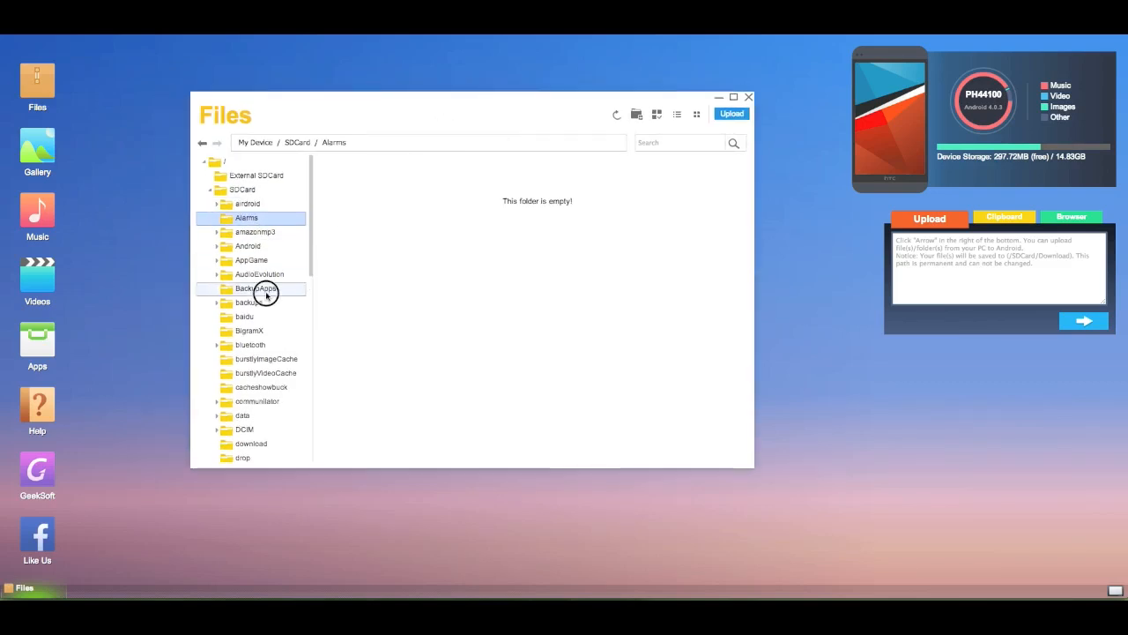
left_click(250, 345)
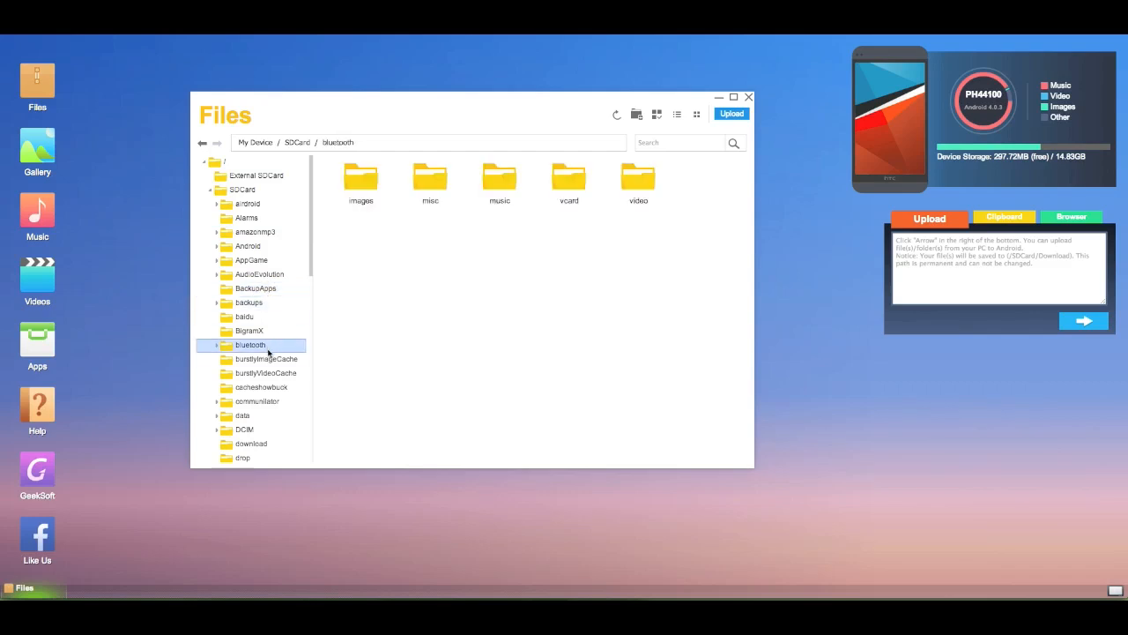
left_click(265, 359)
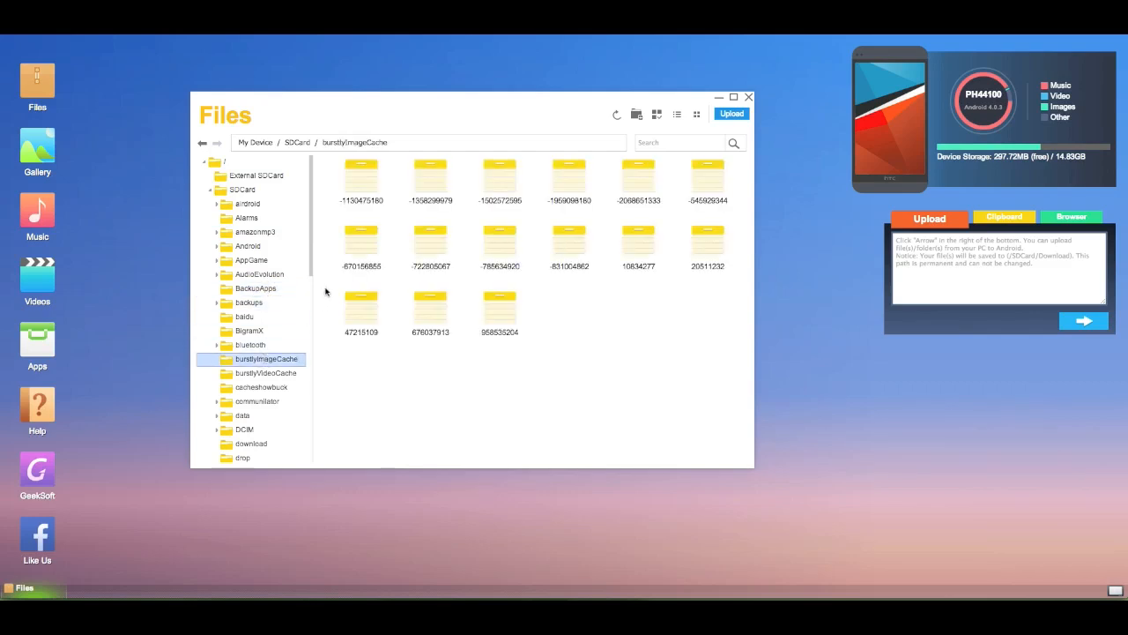